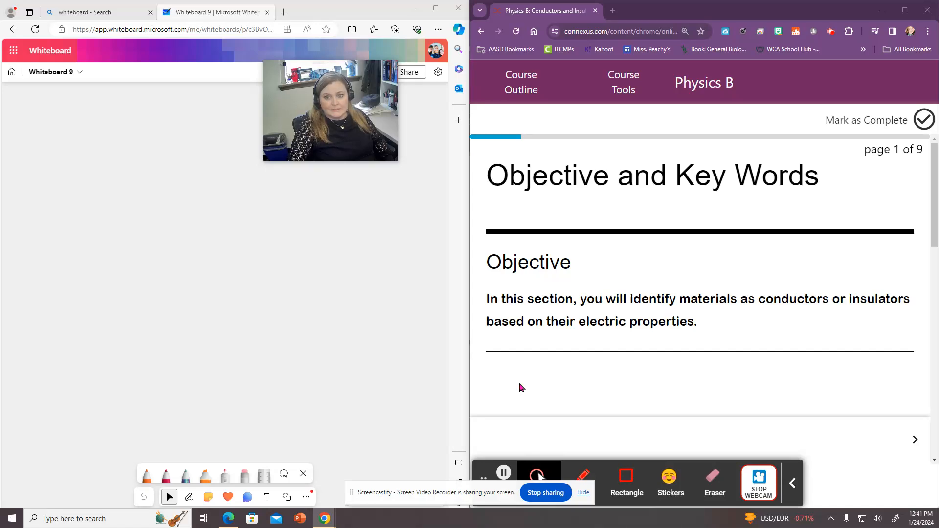
Look through the course outline, then advance to the lesson's next page
{"action": "left_click", "coordinate": [521, 83]}
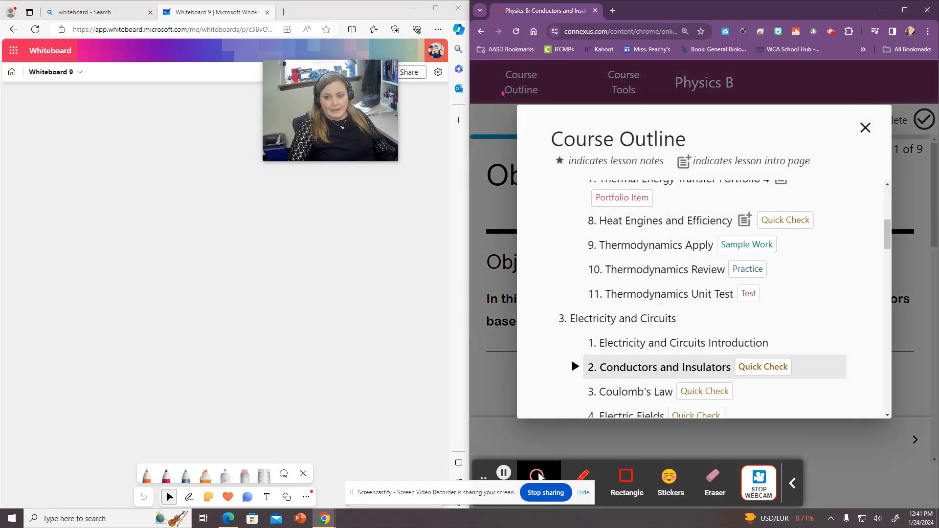
{"action": "mouse_move", "coordinate": [630, 331]}
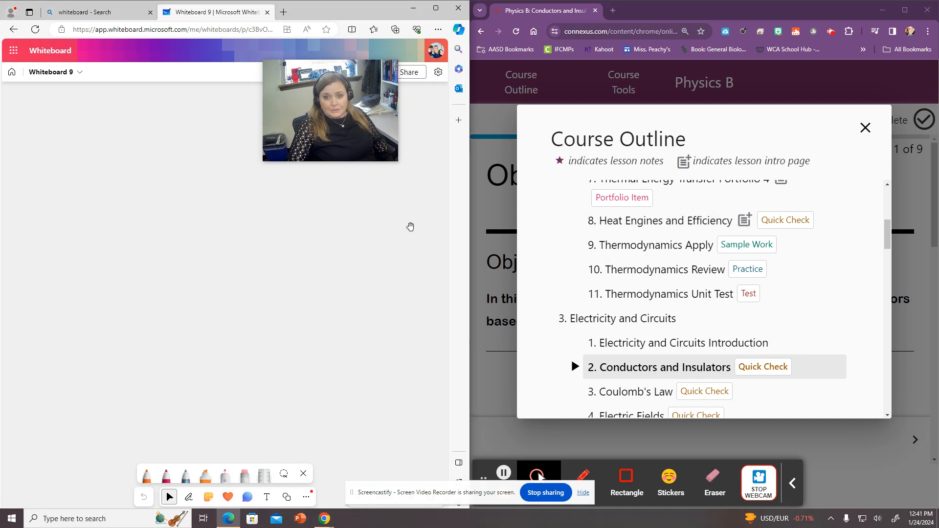
{"action": "left_click", "coordinate": [864, 127]}
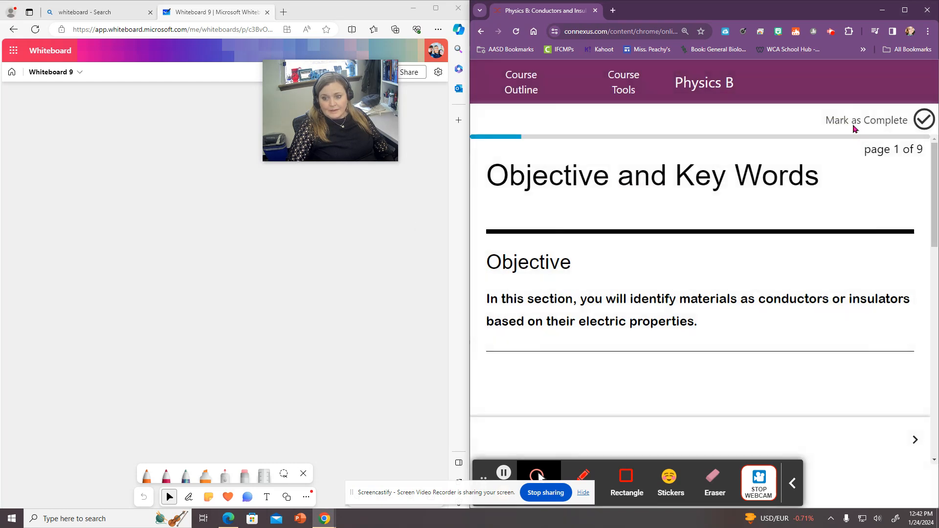
{"action": "mouse_move", "coordinate": [584, 475]}
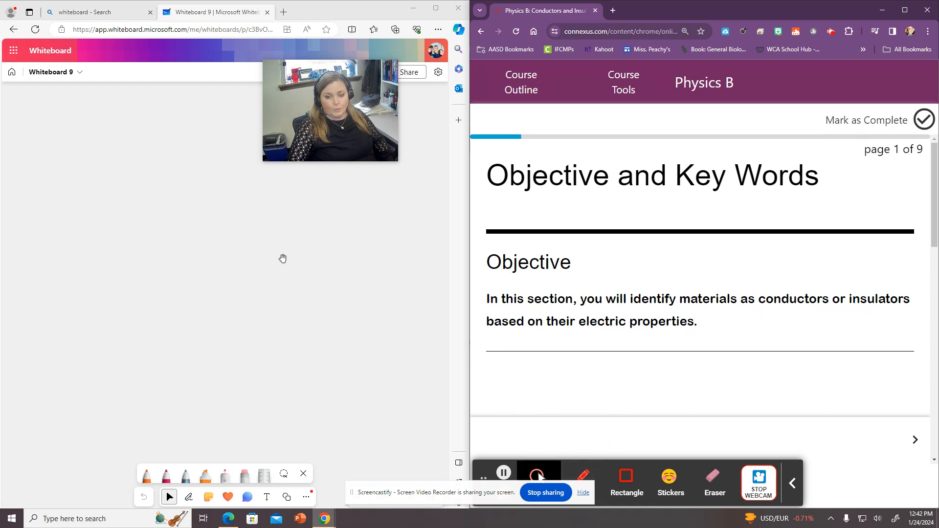
{"action": "scroll", "scroll_direction": "down", "scroll_amount": 3}
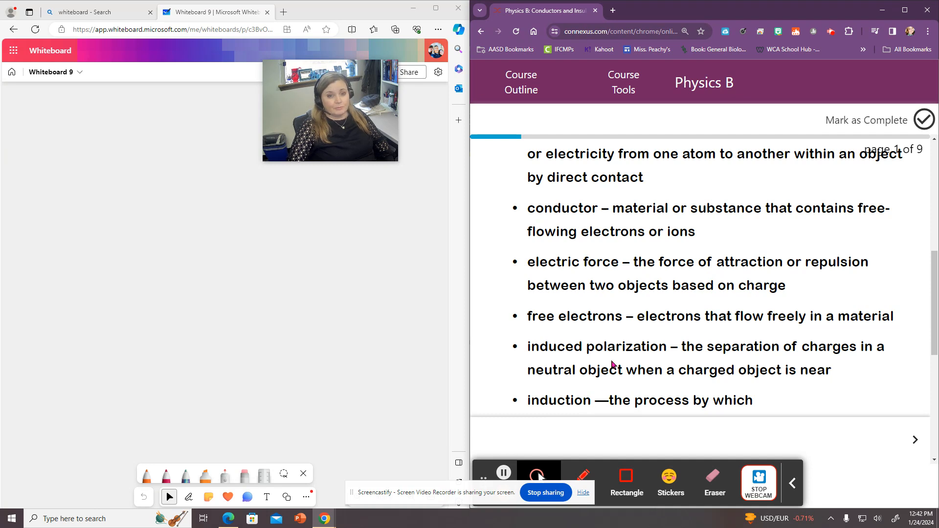
{"action": "mouse_move", "coordinate": [581, 425]}
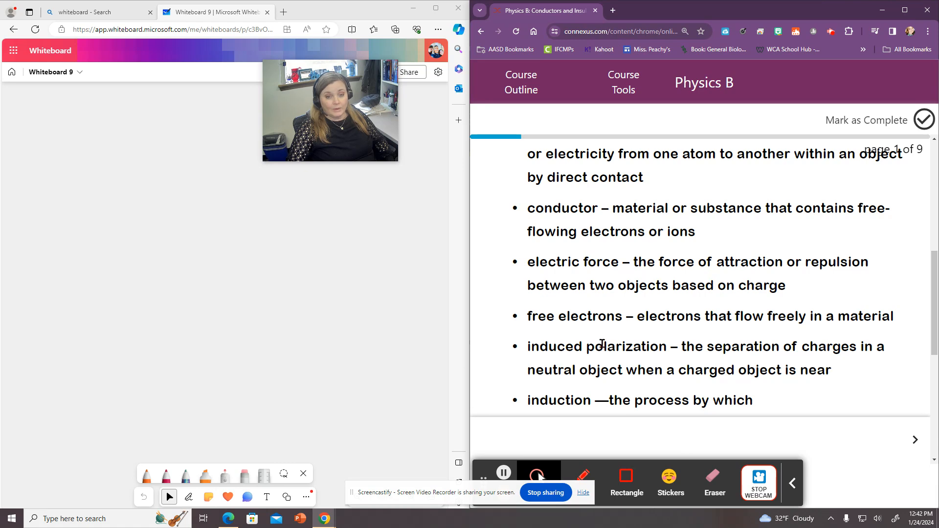
{"action": "left_click", "coordinate": [913, 438]}
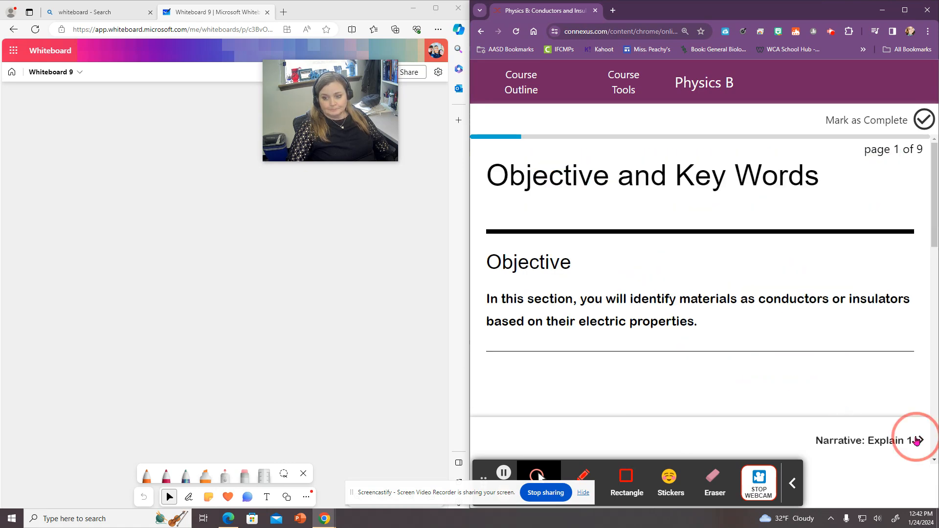
Draw a large circle around a small black nucleus and dot orange and blue particles inside
{"action": "left_click", "coordinate": [918, 441]}
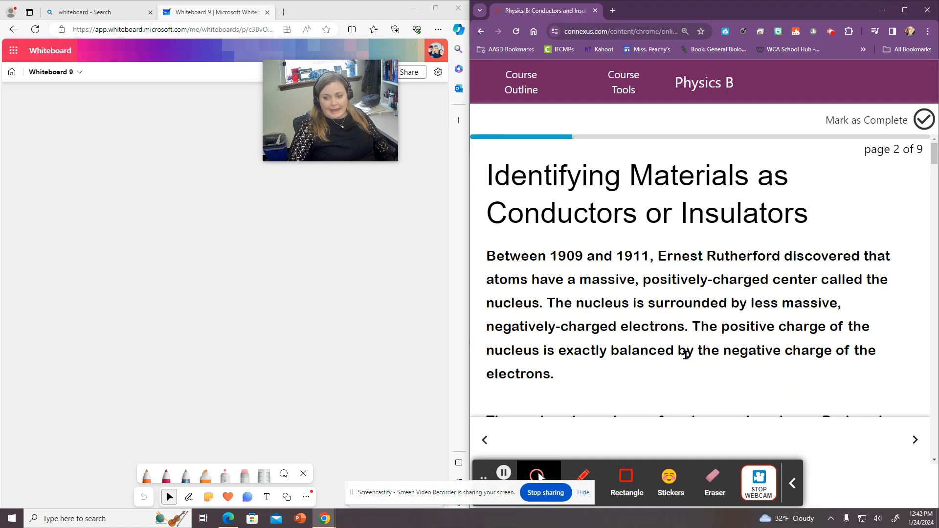
{"action": "scroll", "scroll_direction": "down", "scroll_amount": 3}
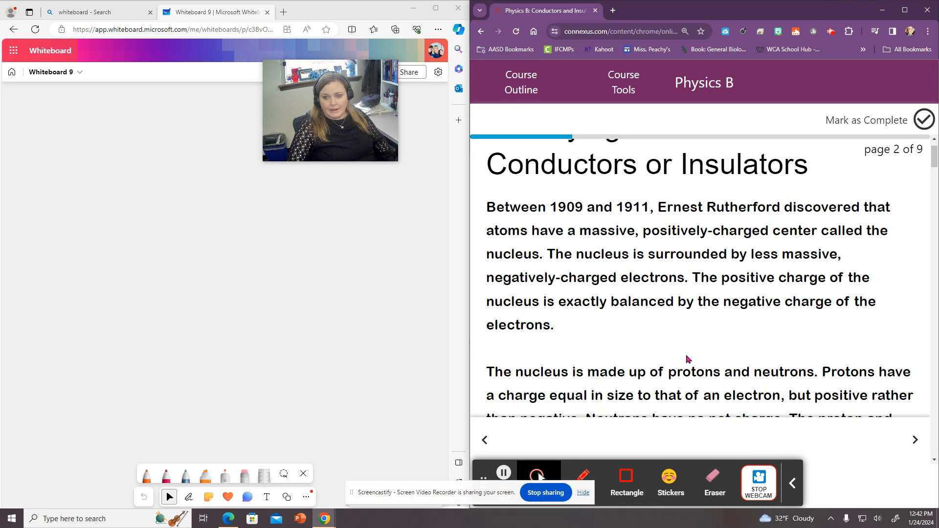
{"action": "mouse_move", "coordinate": [670, 338]}
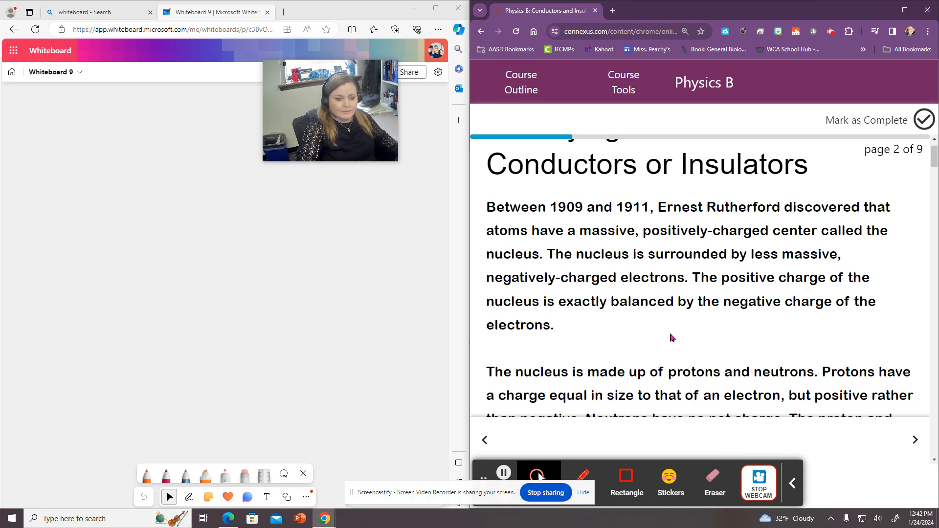
{"action": "left_click", "coordinate": [188, 496]}
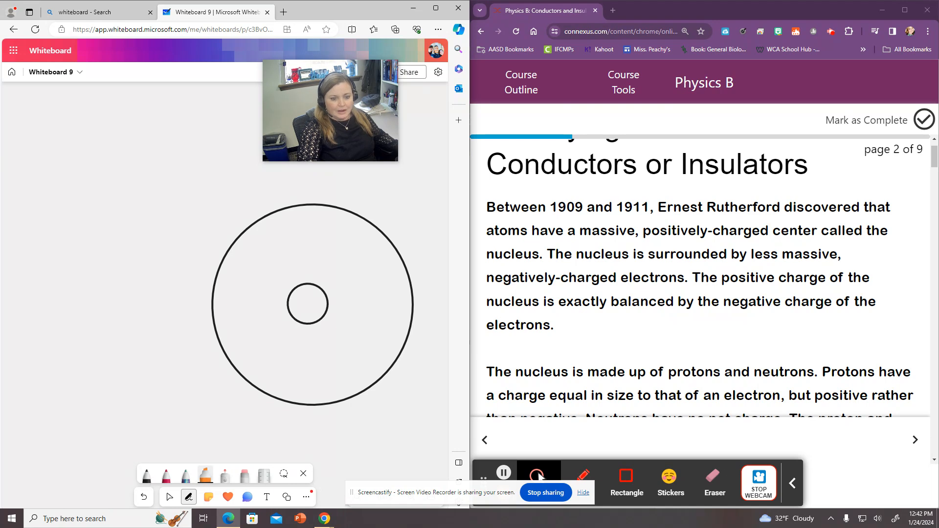
{"action": "left_click", "coordinate": [300, 297]}
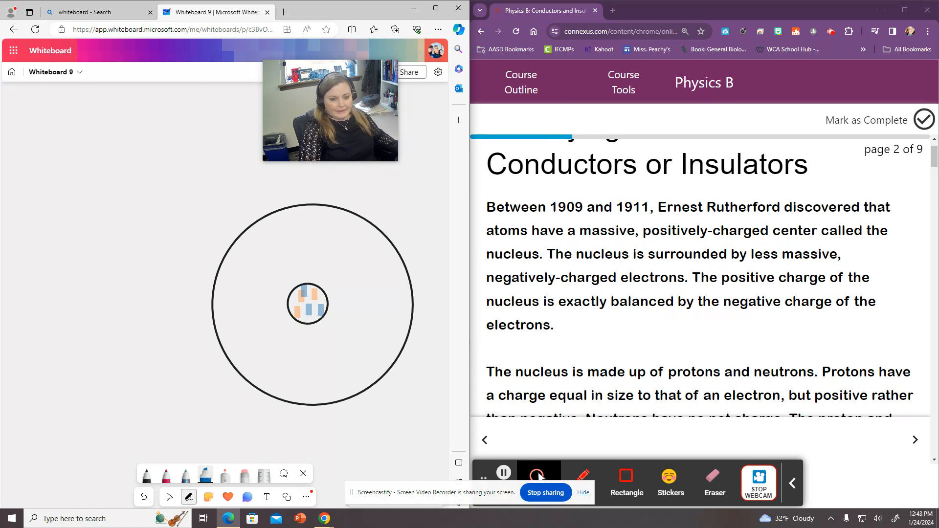
Draw a second black ring and add pink electrons with minus signs on both shells
{"action": "left_click", "coordinate": [189, 497]}
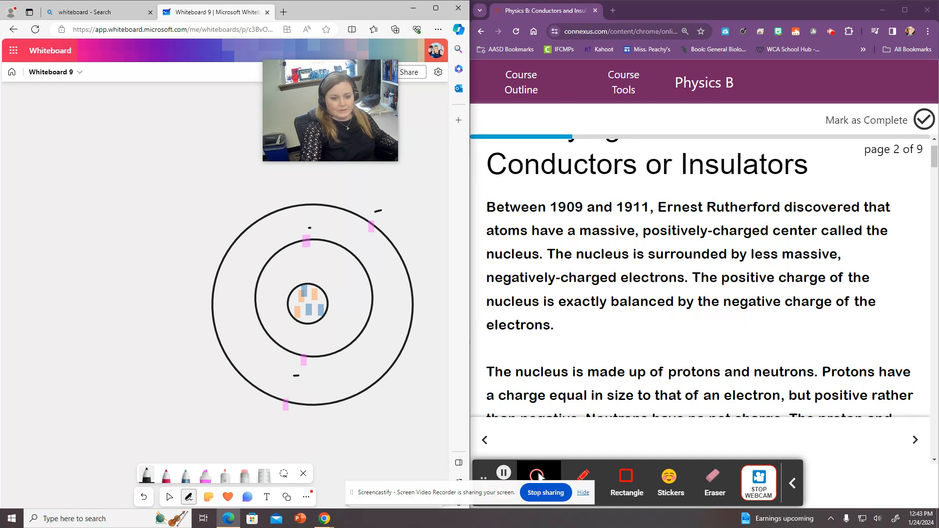
{"action": "left_click_drag", "start_coordinate": [299, 305], "coordinate": [312, 305]}
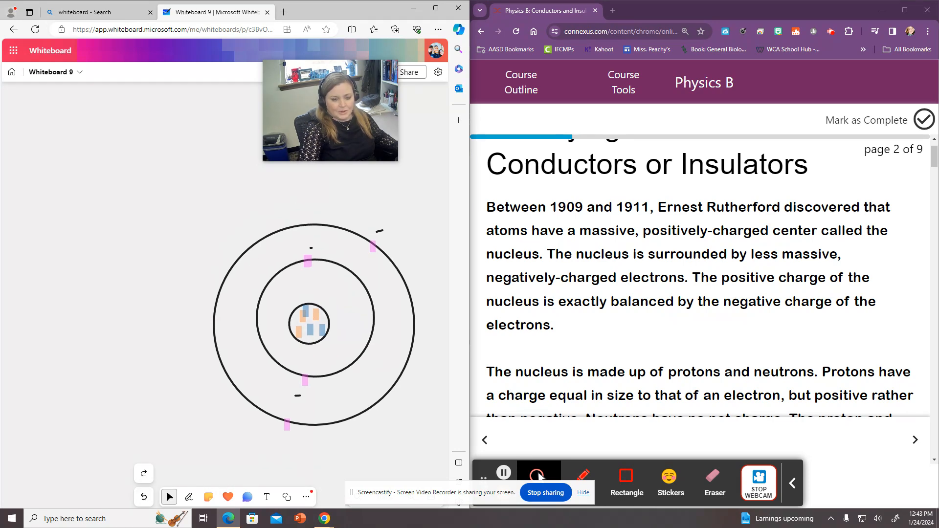
Draw a red plus on the nucleus and handwrite 'Low' and 'High' along the shells
{"action": "left_click", "coordinate": [188, 496]}
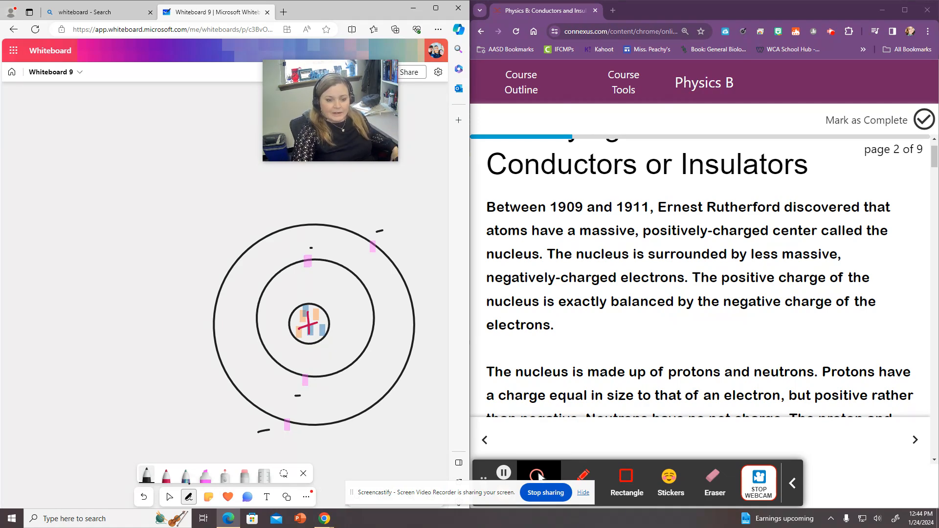
{"action": "left_click_drag", "start_coordinate": [315, 356], "coordinate": [326, 365]}
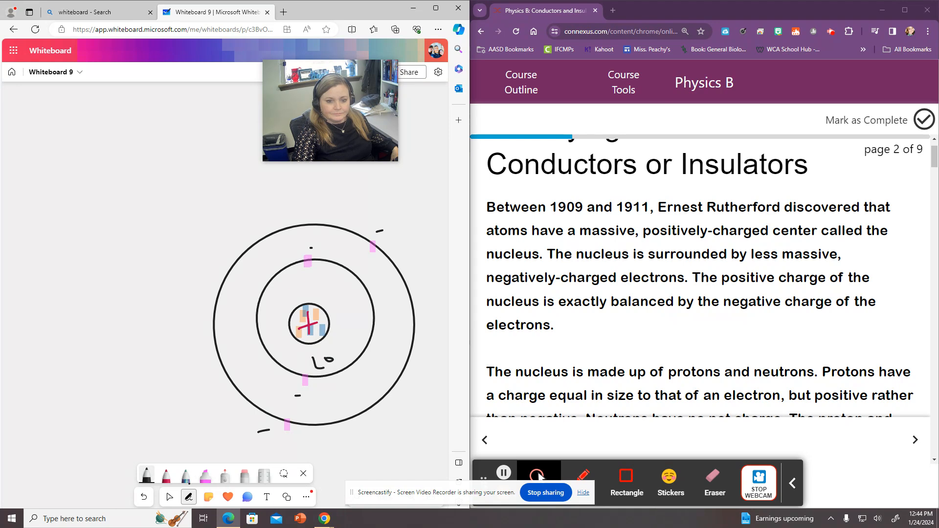
{"action": "left_click_drag", "start_coordinate": [315, 360], "coordinate": [356, 348]}
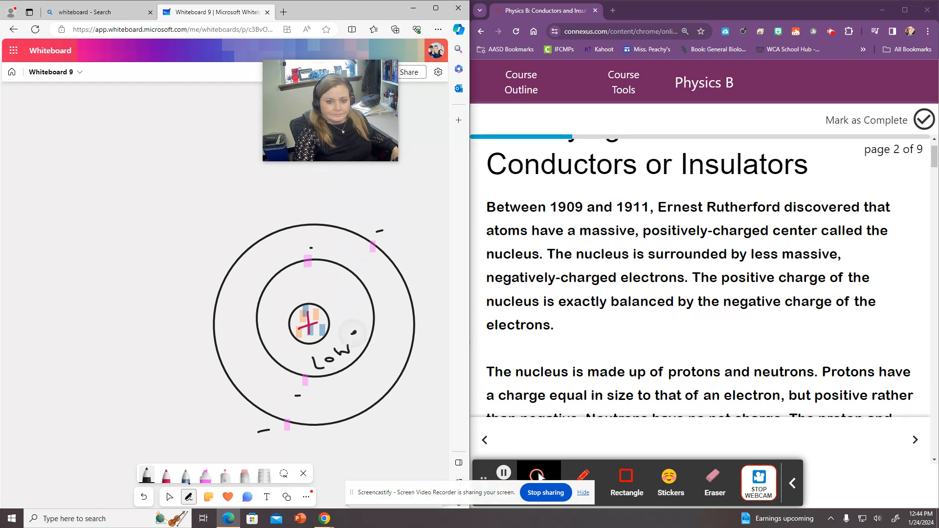
{"action": "left_click_drag", "start_coordinate": [356, 335], "coordinate": [368, 419]}
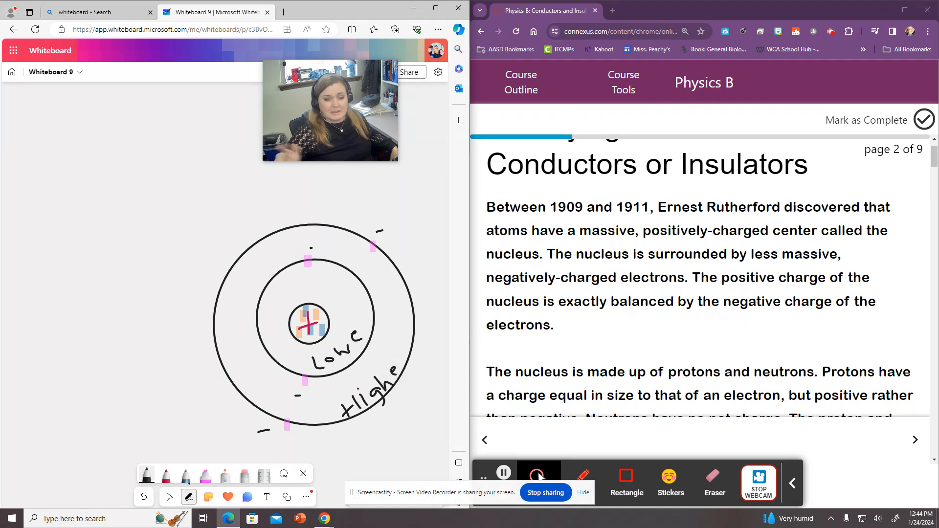
{"action": "mouse_move", "coordinate": [826, 334]}
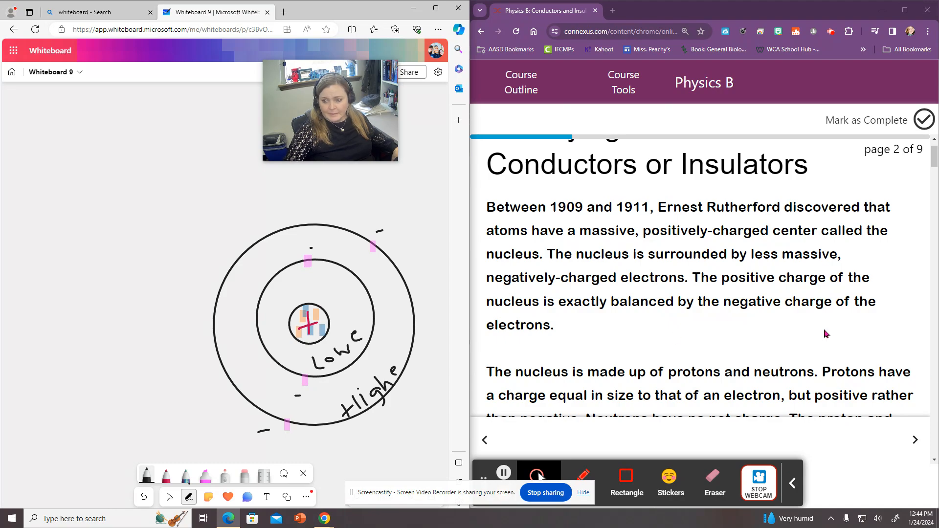
Draw green circles around the two electrons on the outer ring
{"action": "scroll", "scroll_direction": "down", "scroll_amount": 3}
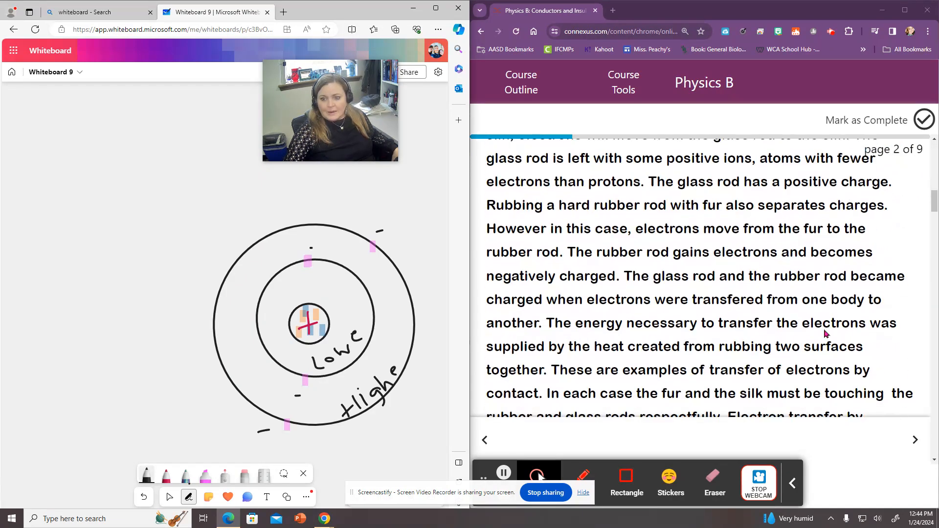
{"action": "scroll", "scroll_direction": "down", "scroll_amount": 3}
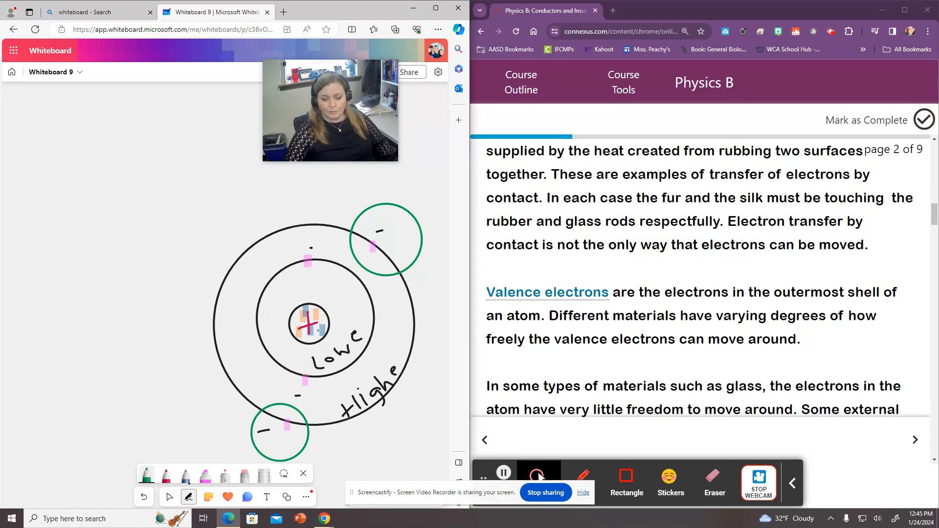
{"action": "mouse_move", "coordinate": [835, 339]}
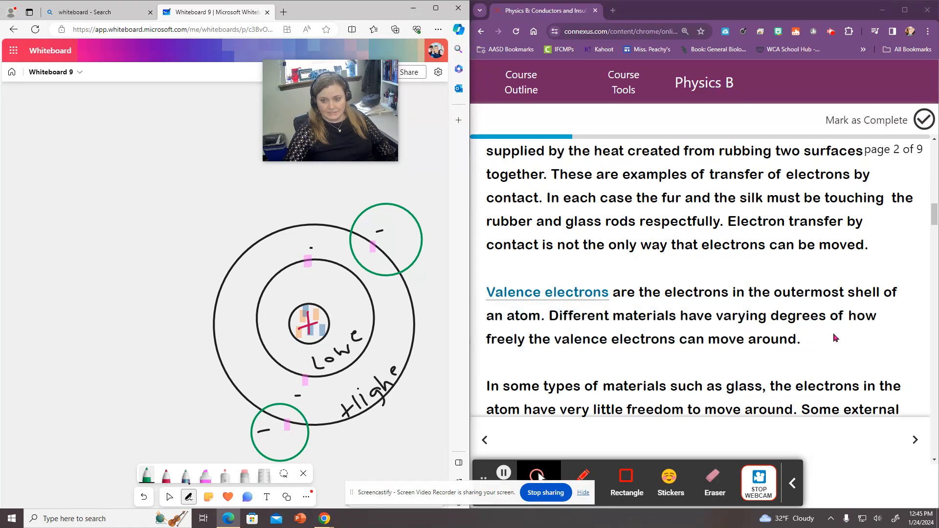
Scroll the lesson past the glass and metals text to the free-electron diagram
{"action": "scroll", "scroll_direction": "down", "scroll_amount": 3}
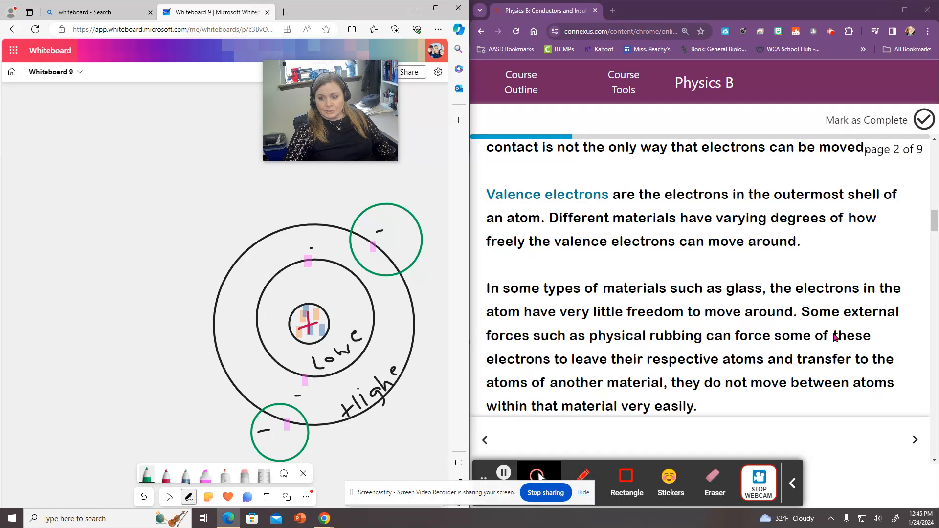
{"action": "mouse_move", "coordinate": [738, 272]}
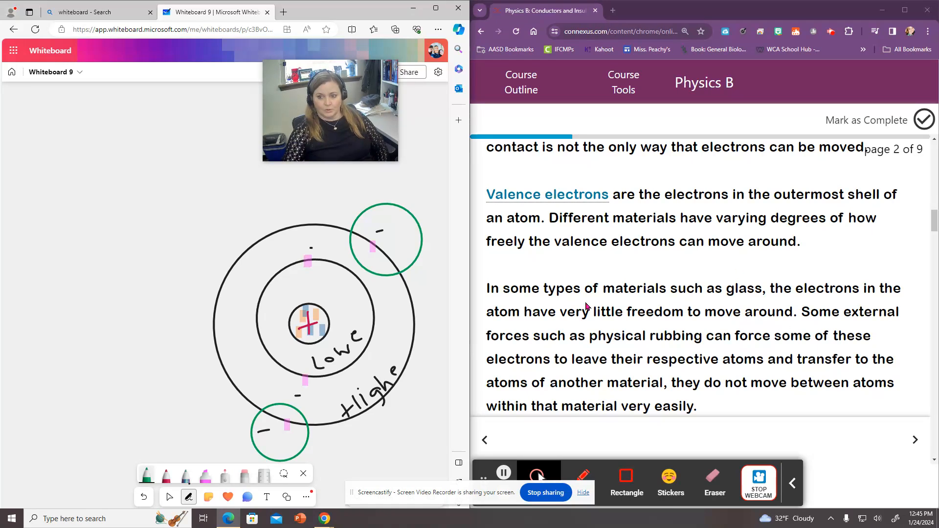
{"action": "mouse_move", "coordinate": [585, 305]}
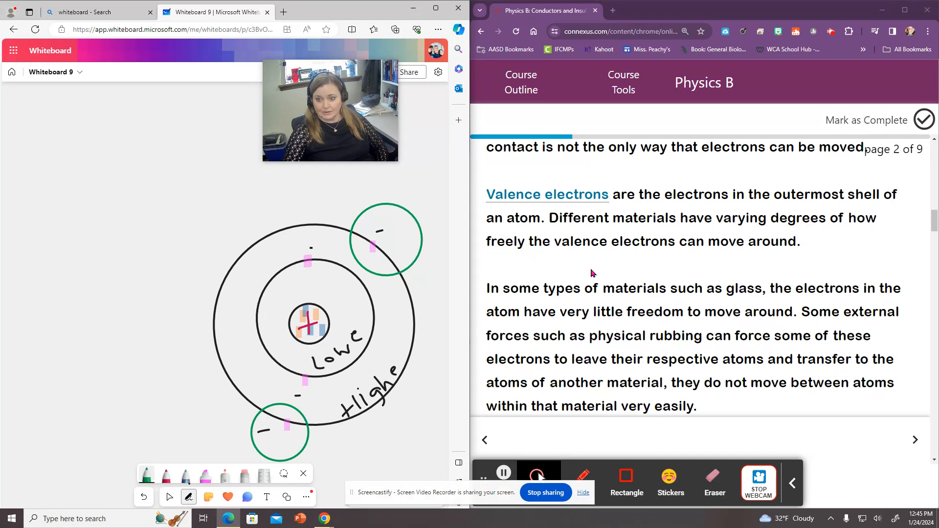
{"action": "scroll", "scroll_direction": "down", "scroll_amount": 3}
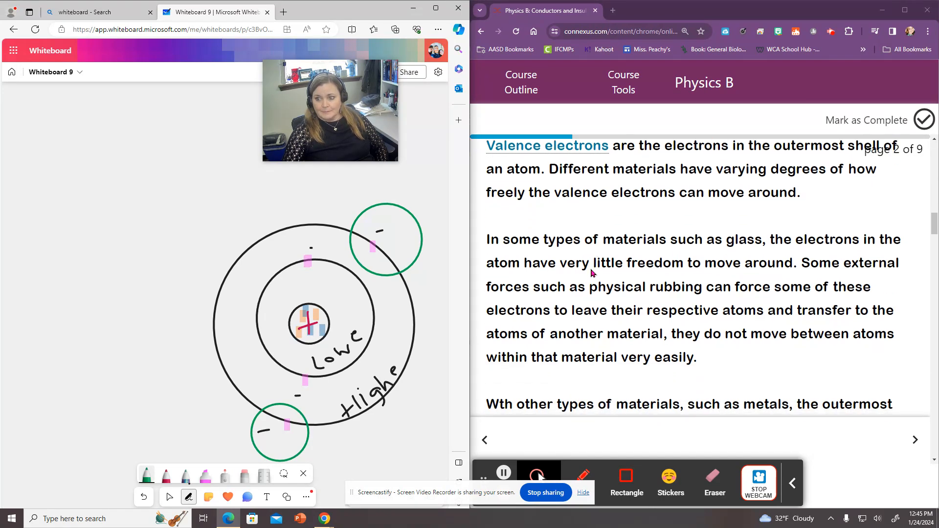
{"action": "mouse_move", "coordinate": [572, 286]}
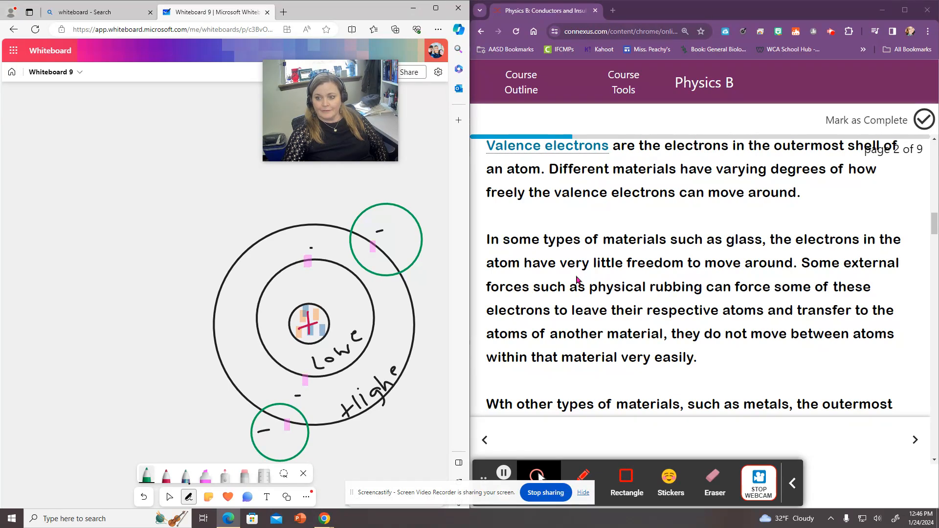
{"action": "scroll", "scroll_direction": "down", "scroll_amount": 3}
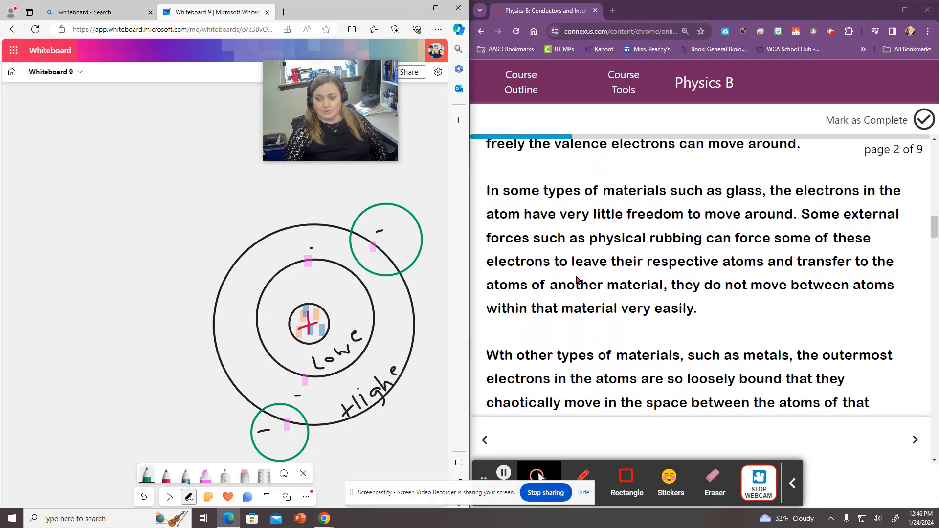
{"action": "scroll", "scroll_direction": "down", "scroll_amount": 3}
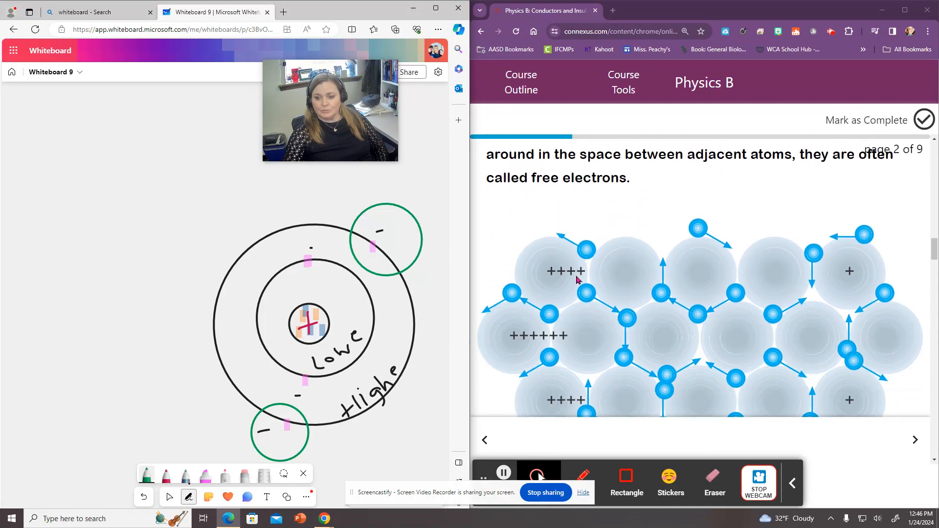
{"action": "scroll", "scroll_direction": "down", "scroll_amount": 3}
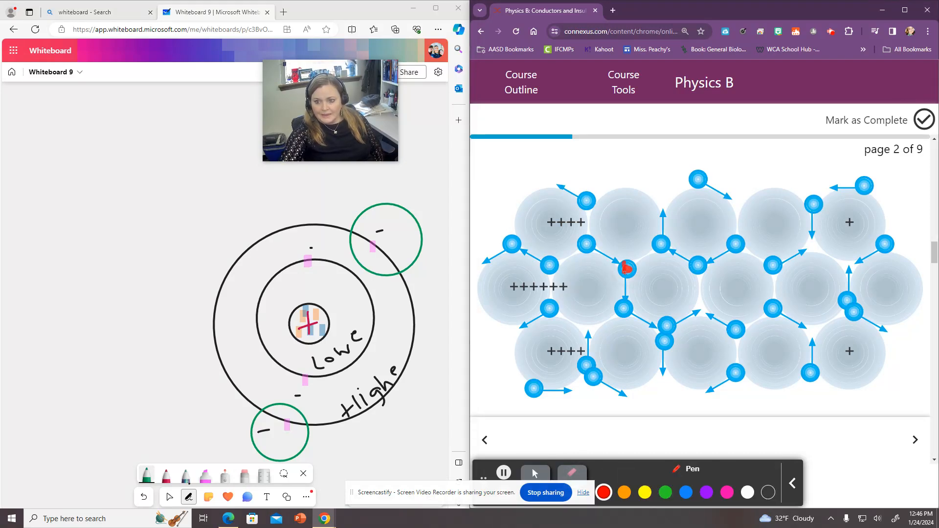
Trace a red electron path between atoms on the diagram, then clear the screen
{"action": "left_click_drag", "start_coordinate": [626, 270], "coordinate": [694, 315]}
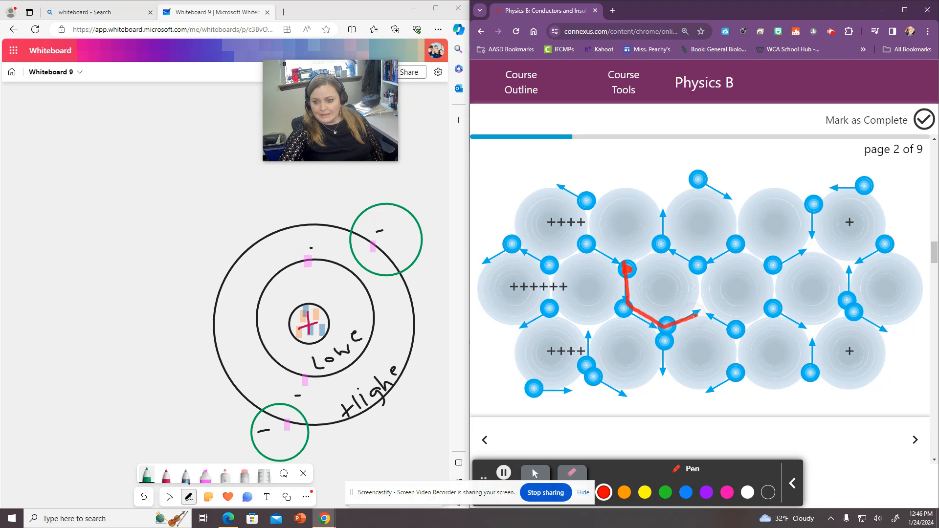
{"action": "left_click_drag", "start_coordinate": [665, 326], "coordinate": [661, 371]}
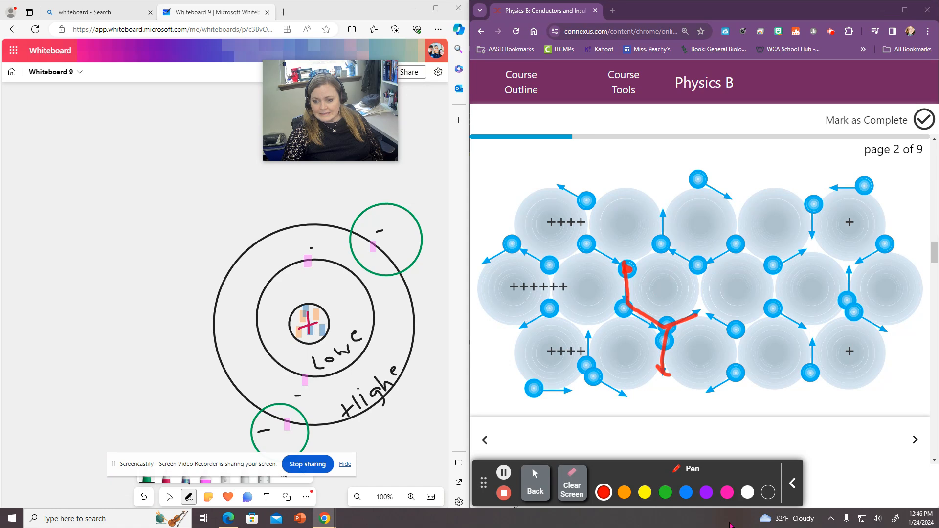
{"action": "left_click", "coordinate": [571, 483]}
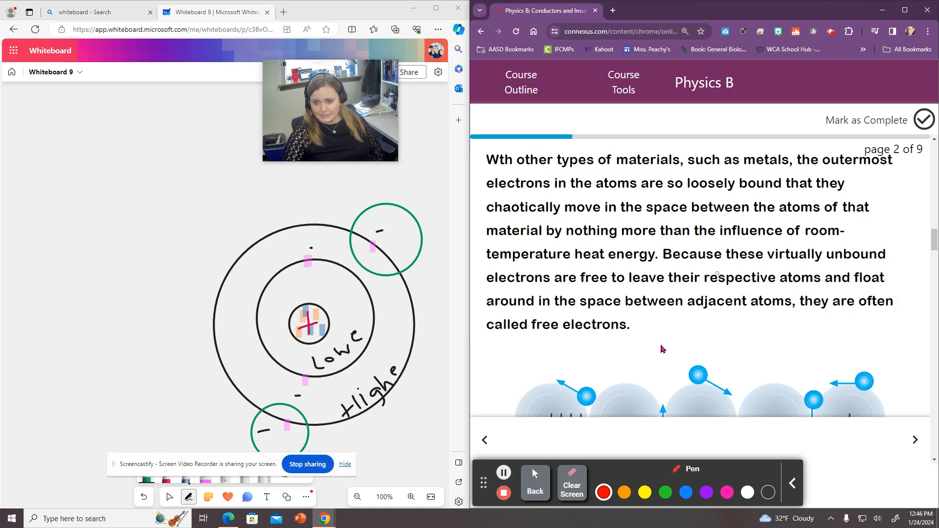
Scroll through the conductors and electric-current text to the negative-charge electrons paragraph
{"action": "scroll", "scroll_direction": "down", "scroll_amount": 3}
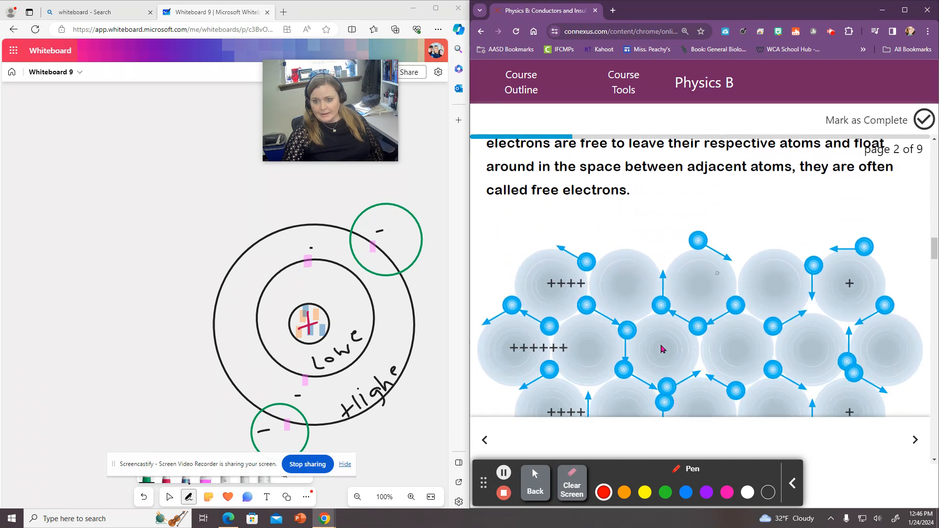
{"action": "scroll", "scroll_direction": "down", "scroll_amount": 3}
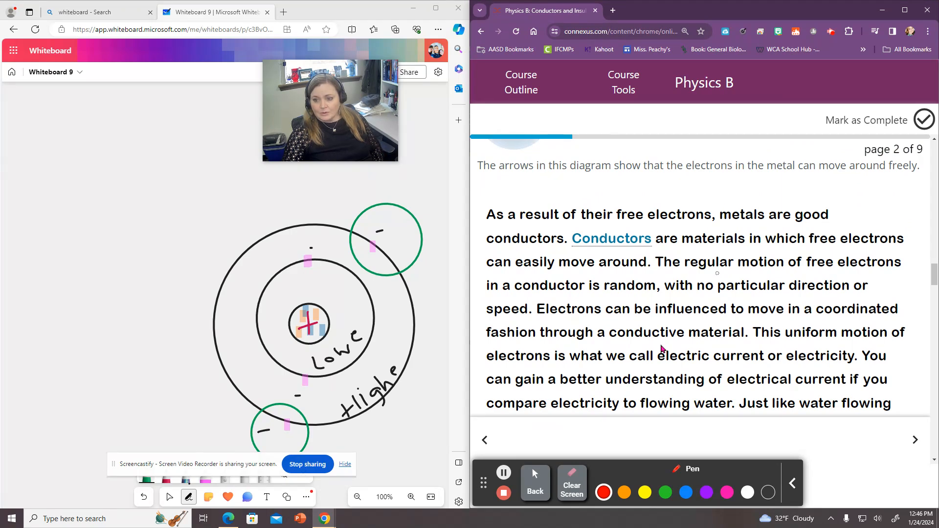
{"action": "mouse_move", "coordinate": [645, 332]}
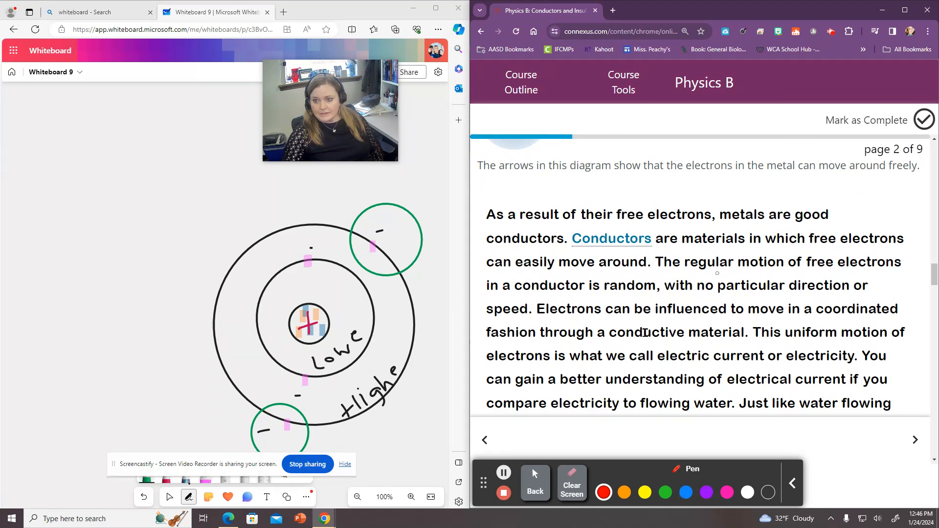
{"action": "mouse_move", "coordinate": [559, 349]}
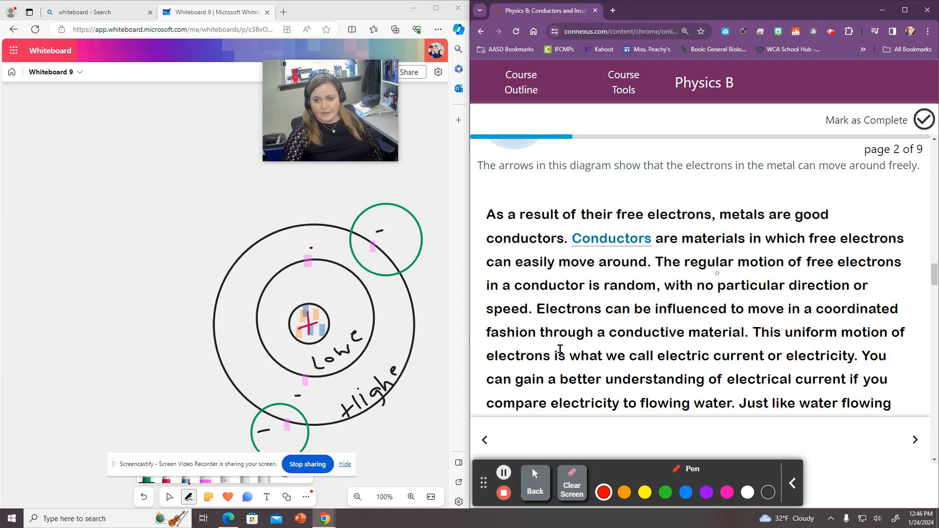
{"action": "mouse_move", "coordinate": [571, 347]}
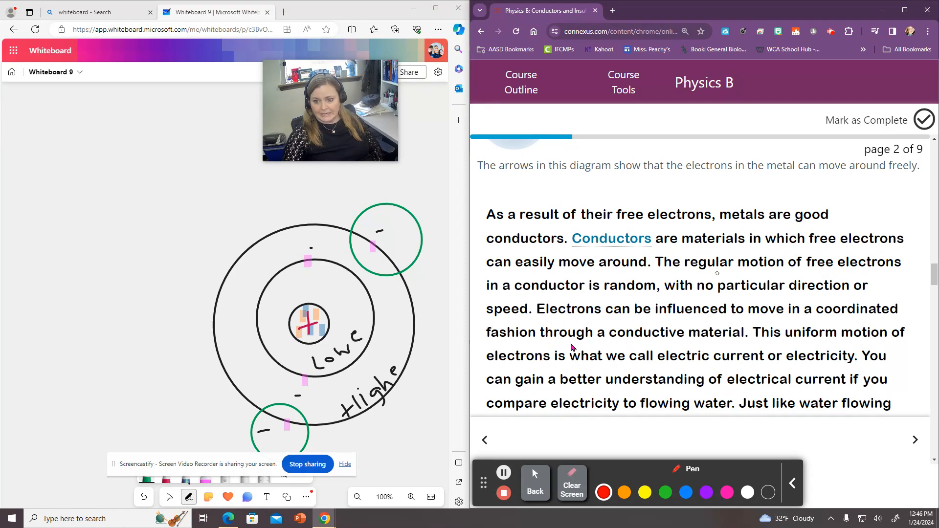
{"action": "scroll", "scroll_direction": "down", "scroll_amount": 3}
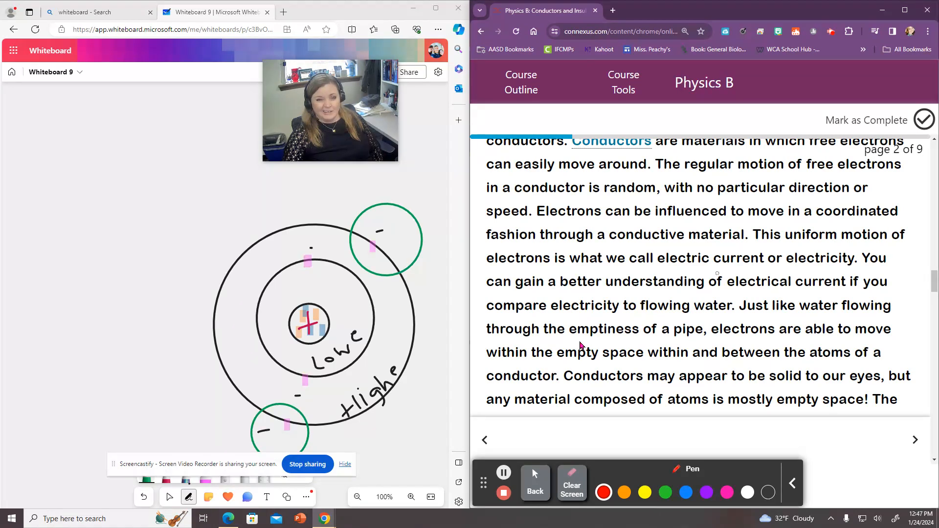
{"action": "scroll", "scroll_direction": "down", "scroll_amount": 3}
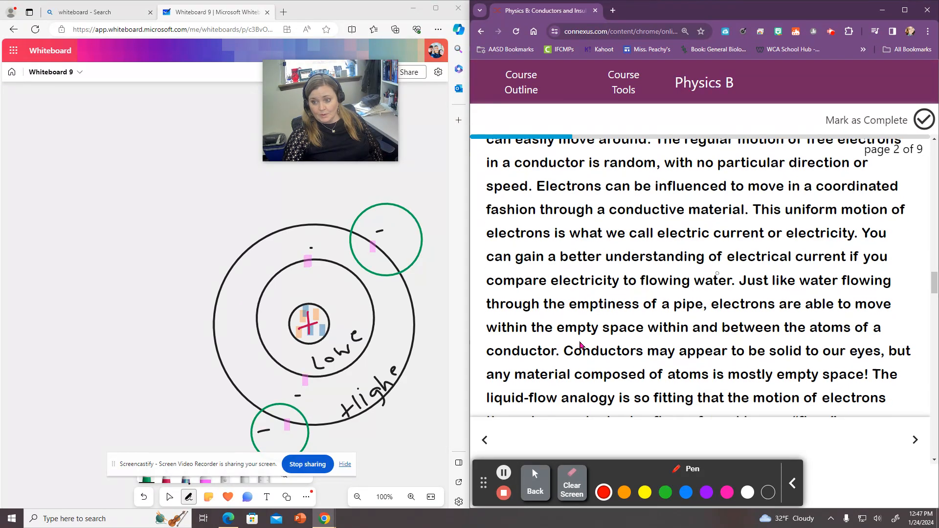
{"action": "scroll", "scroll_direction": "down", "scroll_amount": 3}
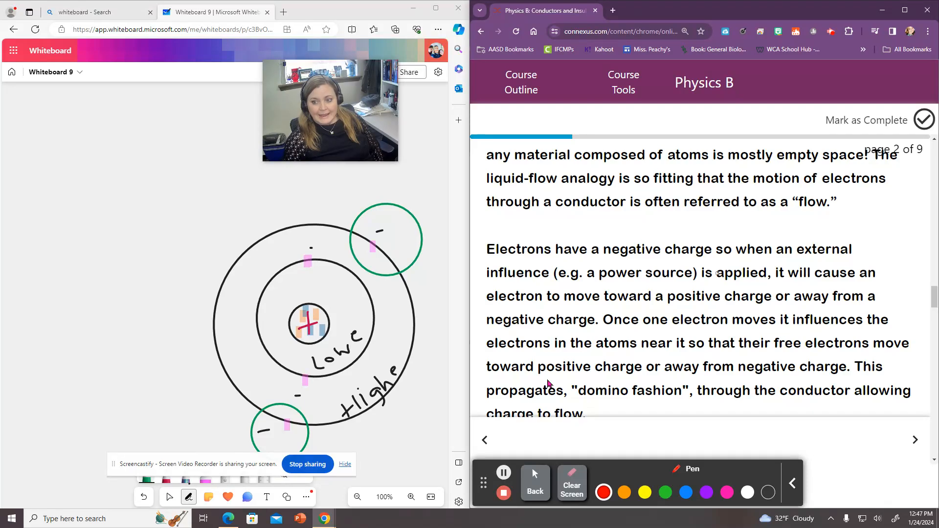
{"action": "scroll", "scroll_direction": "down", "scroll_amount": 3}
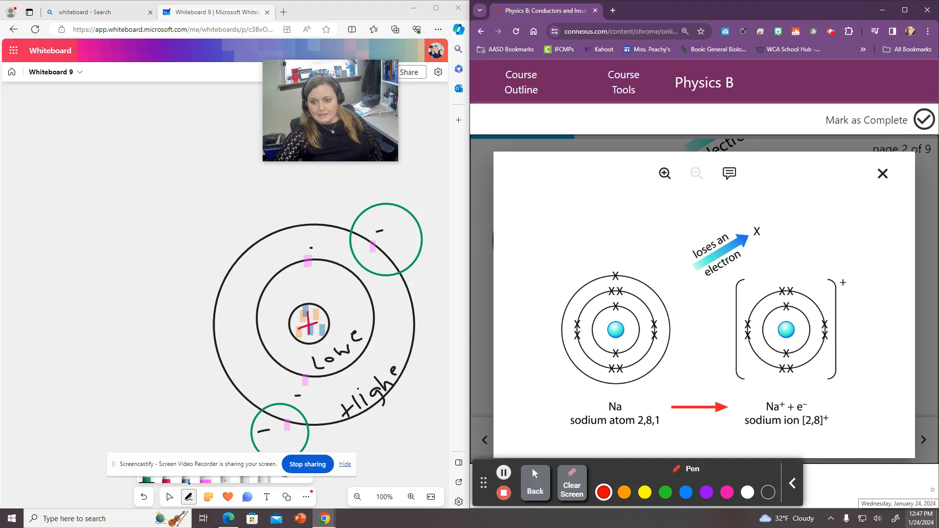
{"action": "mouse_move", "coordinate": [603, 492]}
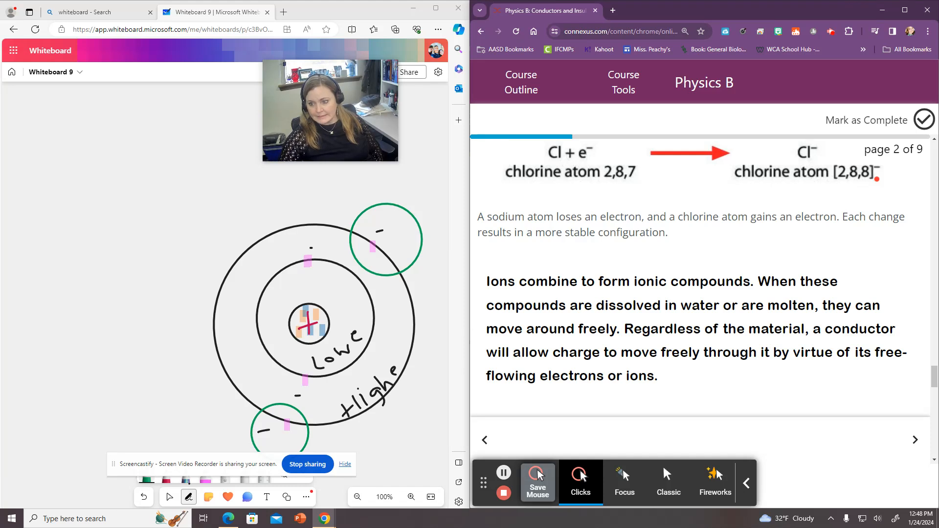
Scroll to the insulator paragraph and back to the sodium-atom diagram
{"action": "scroll", "scroll_direction": "down", "scroll_amount": 3}
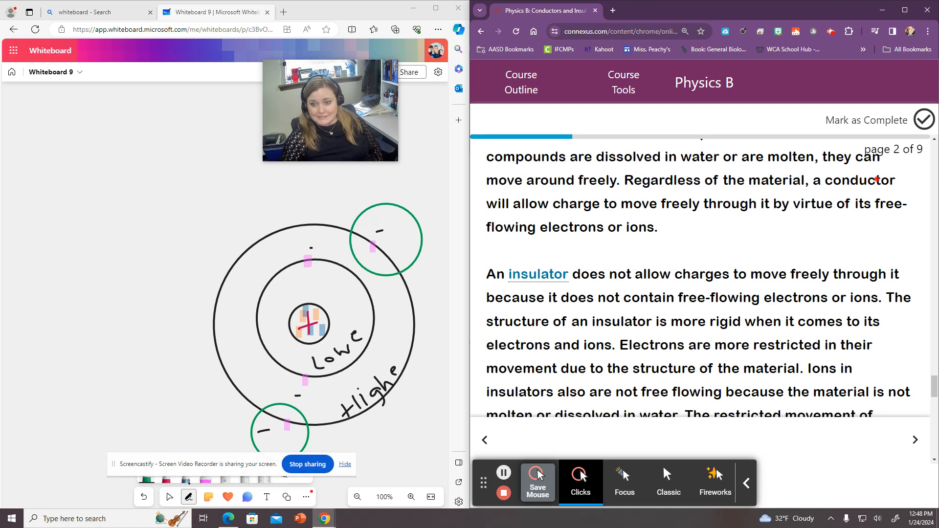
{"action": "scroll", "scroll_direction": "down", "scroll_amount": 3}
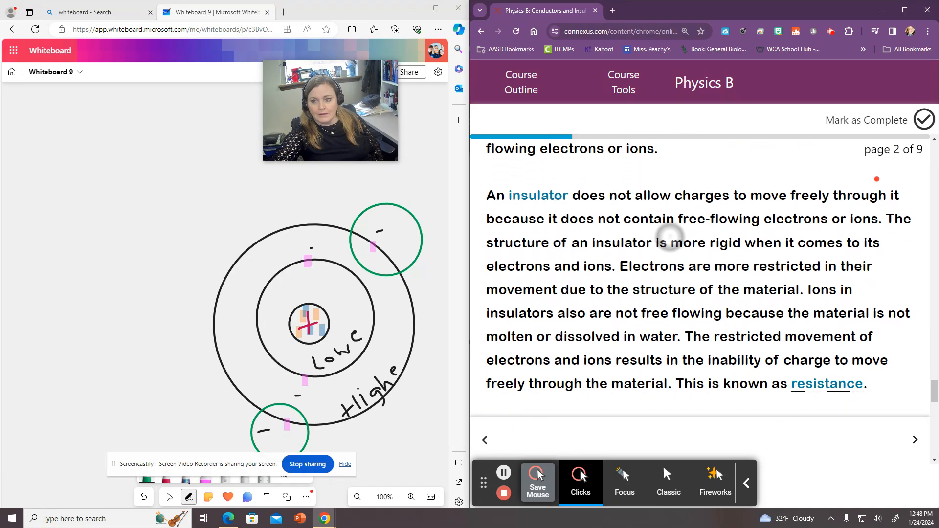
{"action": "scroll", "scroll_direction": "down", "scroll_amount": 3}
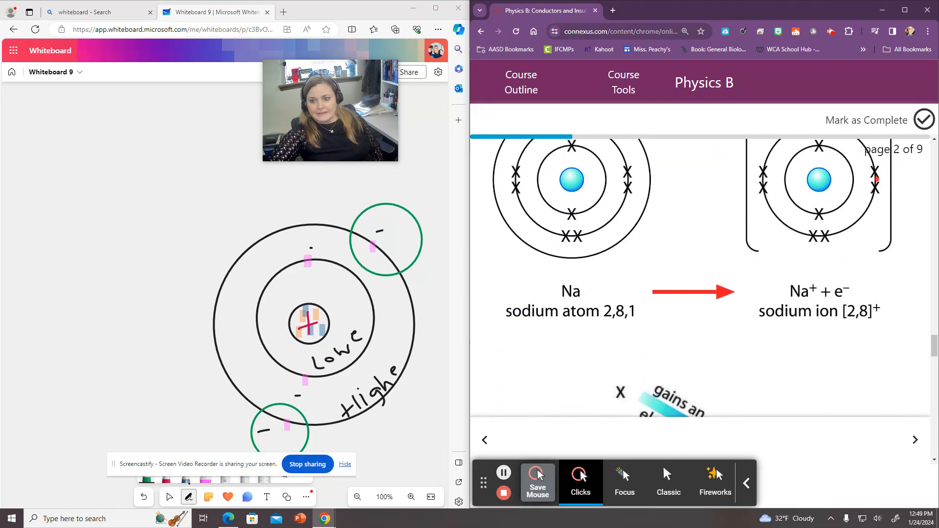
Scroll past the free-electron and ion sections to the insulator and resistance paragraph
{"action": "scroll", "scroll_direction": "down", "scroll_amount": 3}
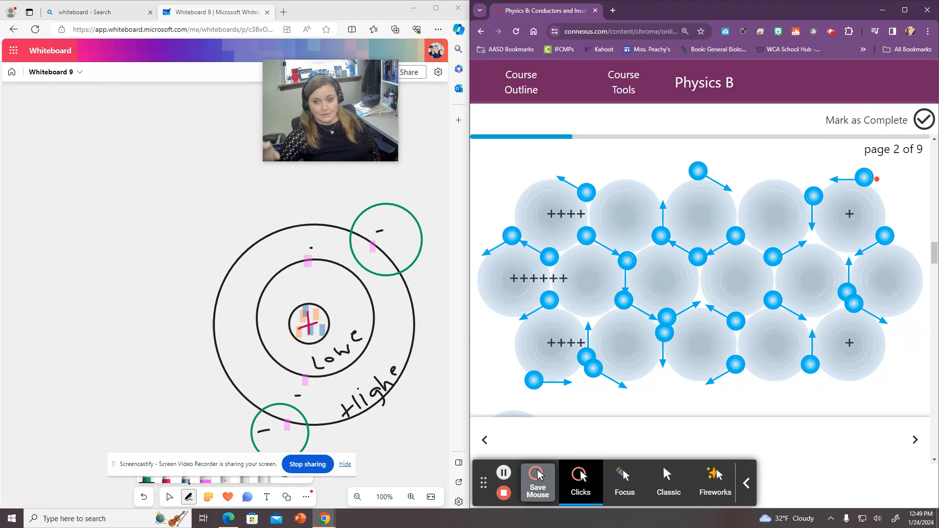
{"action": "scroll", "scroll_direction": "down", "scroll_amount": 3}
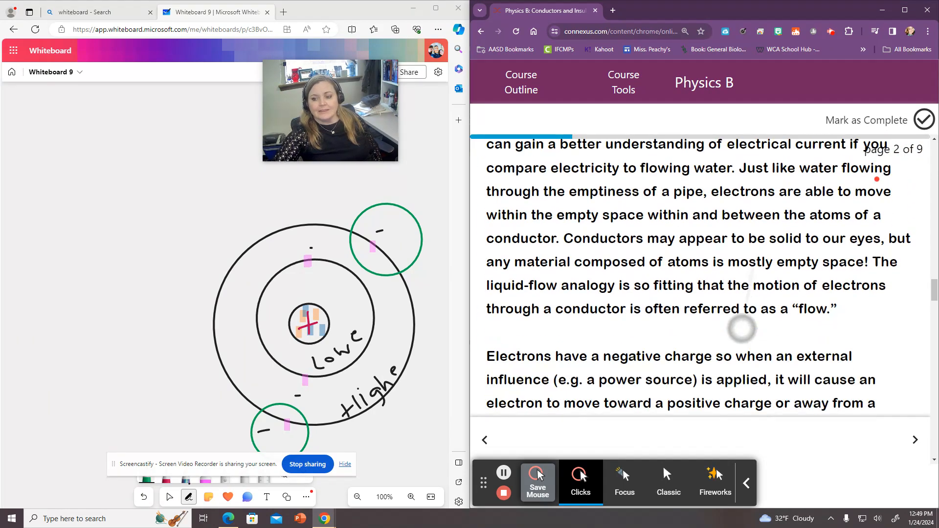
{"action": "scroll", "scroll_direction": "down", "scroll_amount": 3}
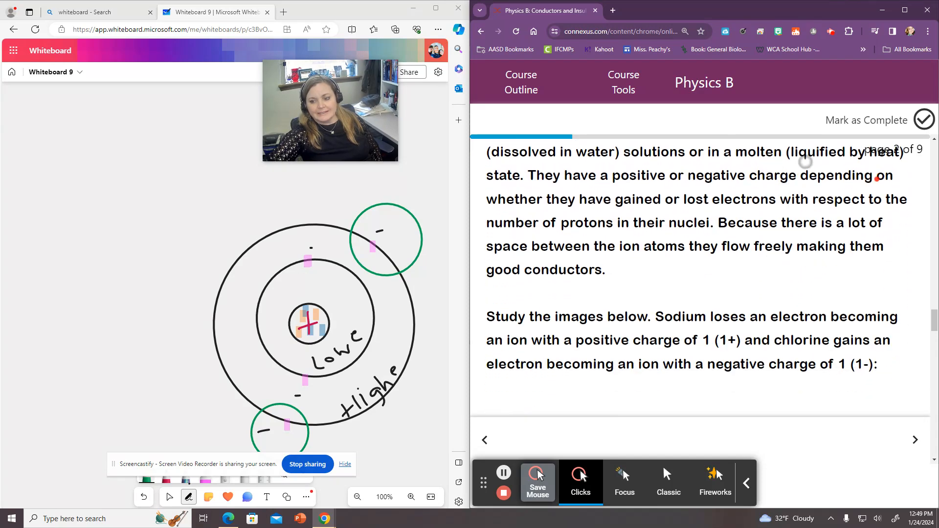
{"action": "scroll", "scroll_direction": "down", "scroll_amount": 3}
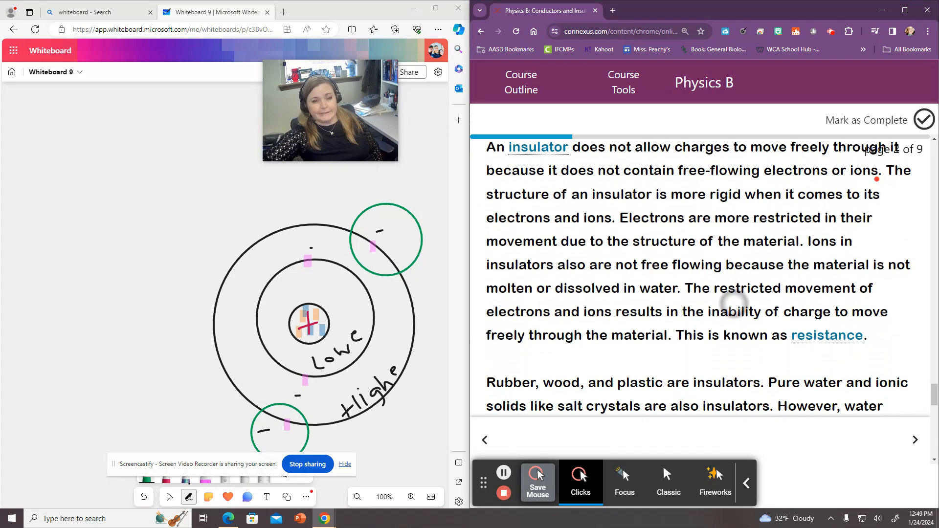
{"action": "scroll", "scroll_direction": "down", "scroll_amount": 3}
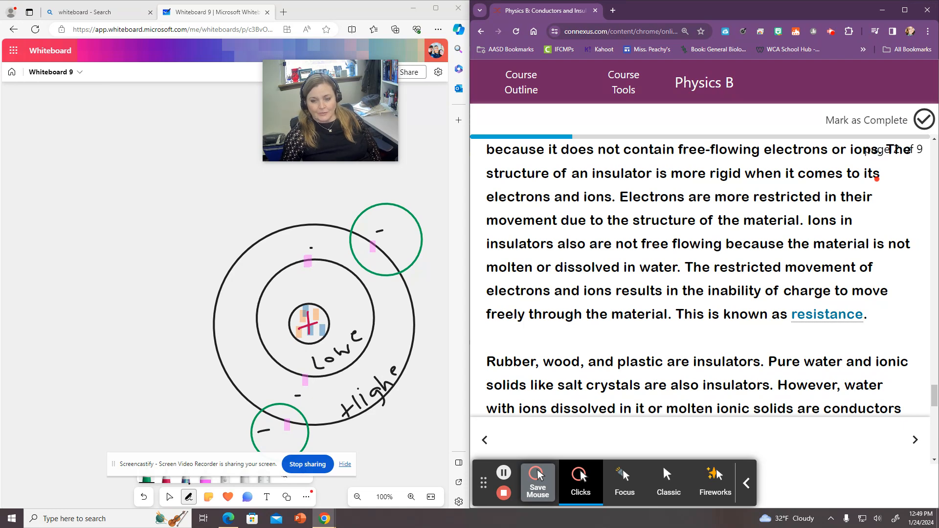
Scroll past the insulators text to the battery, bulb and magnified-wire circuit diagram
{"action": "scroll", "scroll_direction": "down", "scroll_amount": 3}
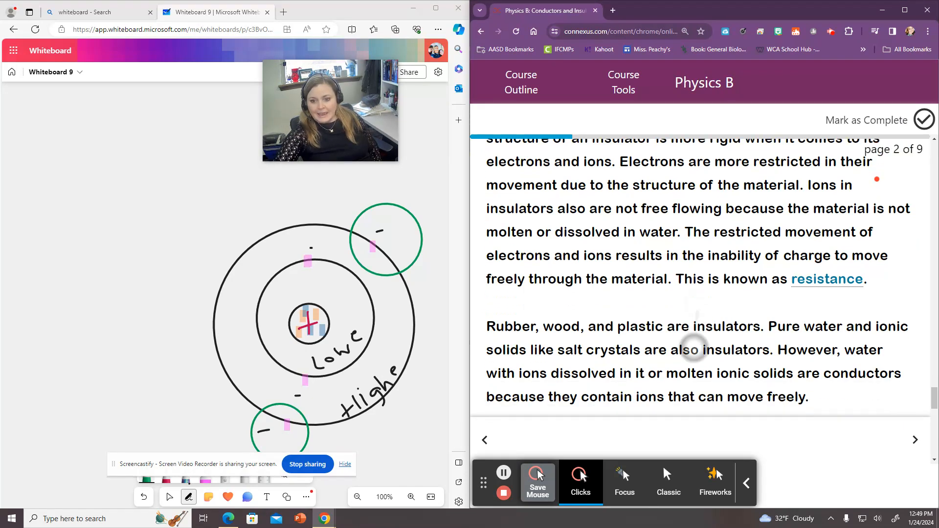
{"action": "scroll", "scroll_direction": "down", "scroll_amount": 3}
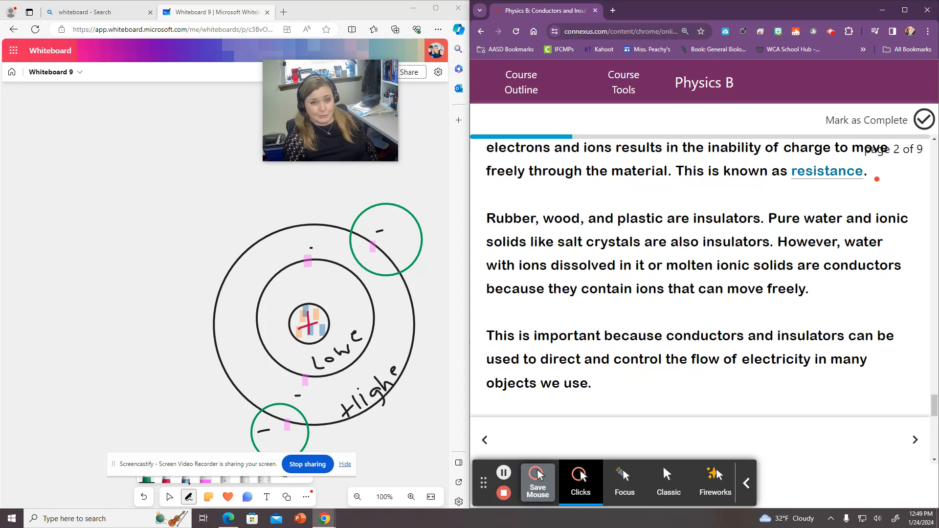
{"action": "scroll", "scroll_direction": "down", "scroll_amount": 3}
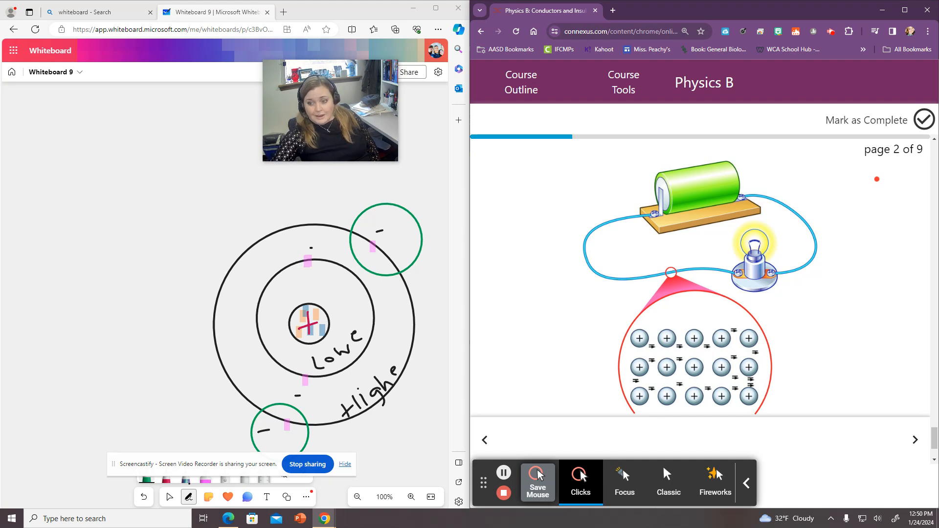
Scroll to the free-electron wire caption, then advance the lesson to page 3 on electric force
{"action": "scroll", "scroll_direction": "down", "scroll_amount": 3}
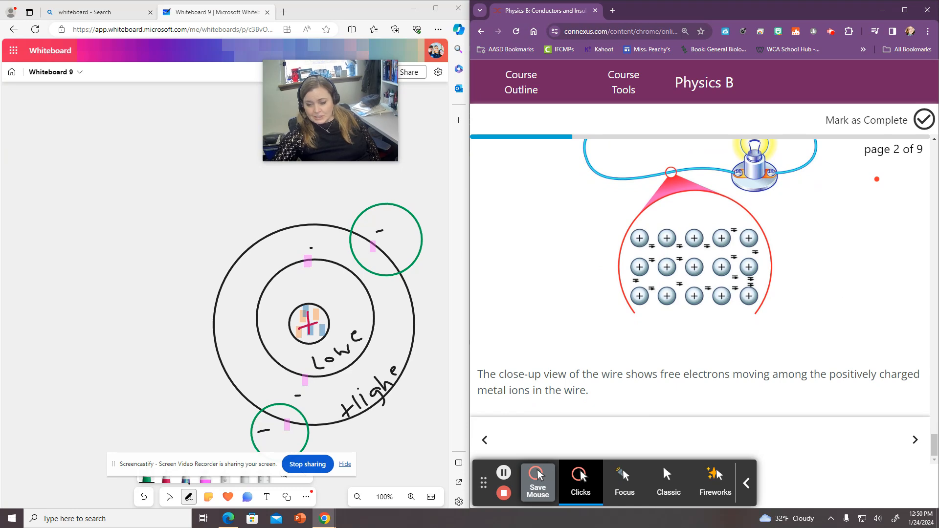
{"action": "left_click", "coordinate": [914, 439]}
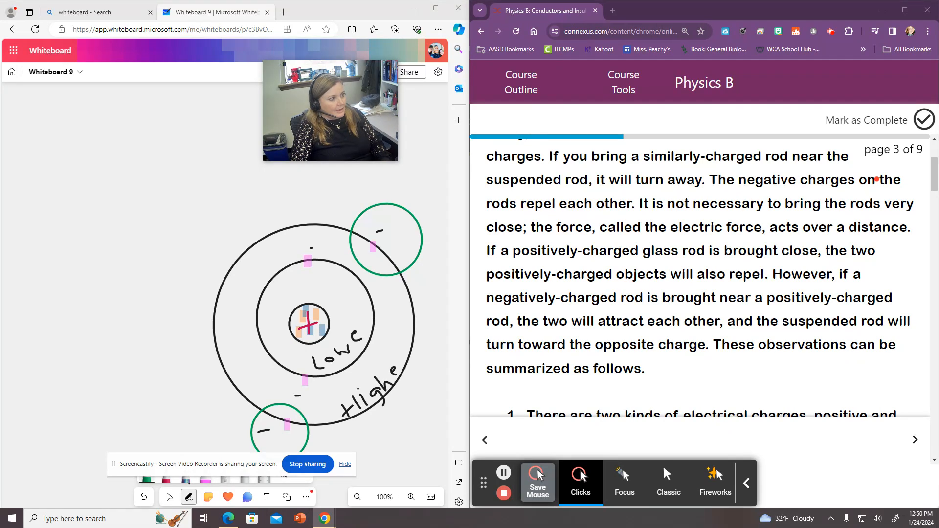
Switch Whiteboard to the Select tool to stop drawing
{"action": "left_click", "coordinate": [538, 482]}
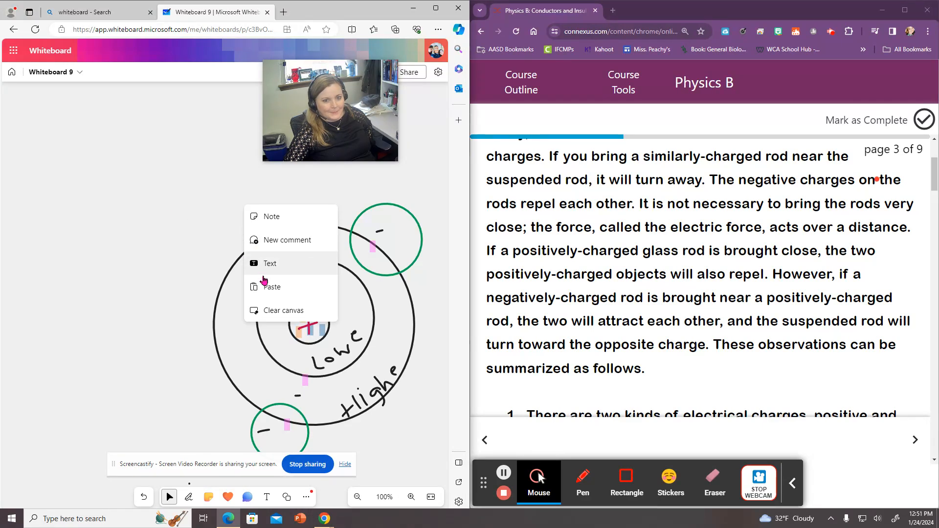
Paste the copied photo of charging rods, fur and beads onto the canvas
{"action": "left_click", "coordinate": [271, 287]}
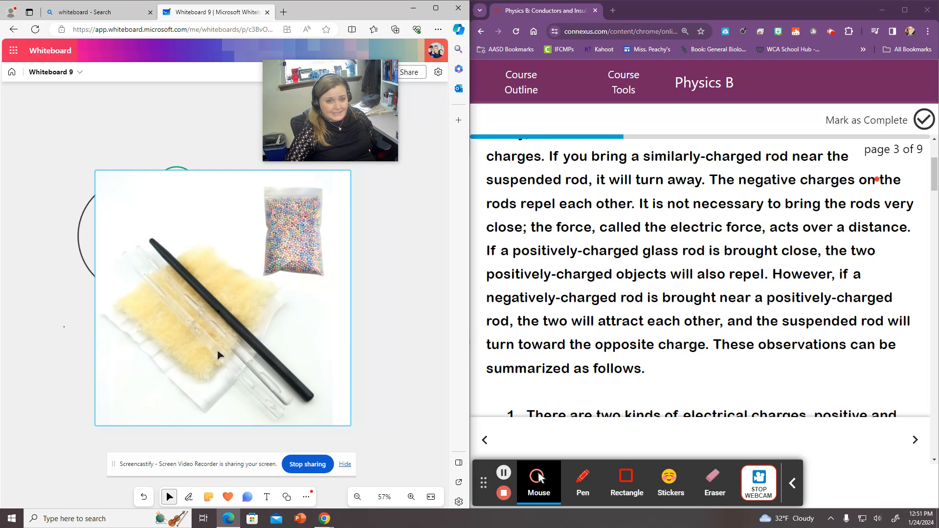
{"action": "mouse_move", "coordinate": [310, 241]}
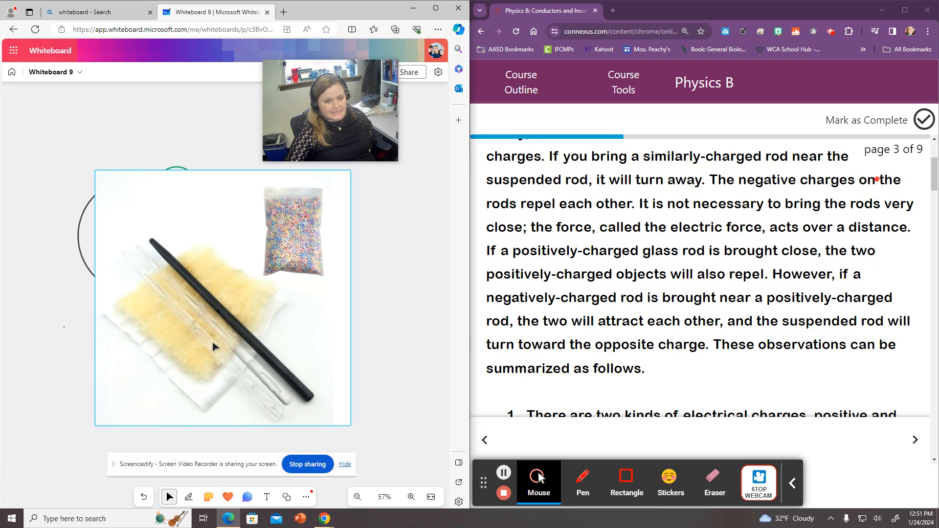
{"action": "mouse_move", "coordinate": [224, 393]}
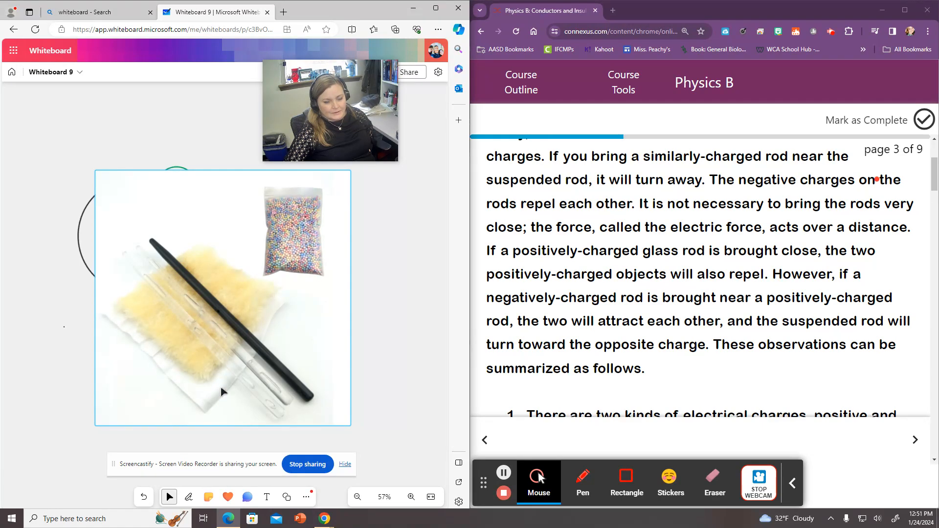
{"action": "mouse_move", "coordinate": [194, 359]}
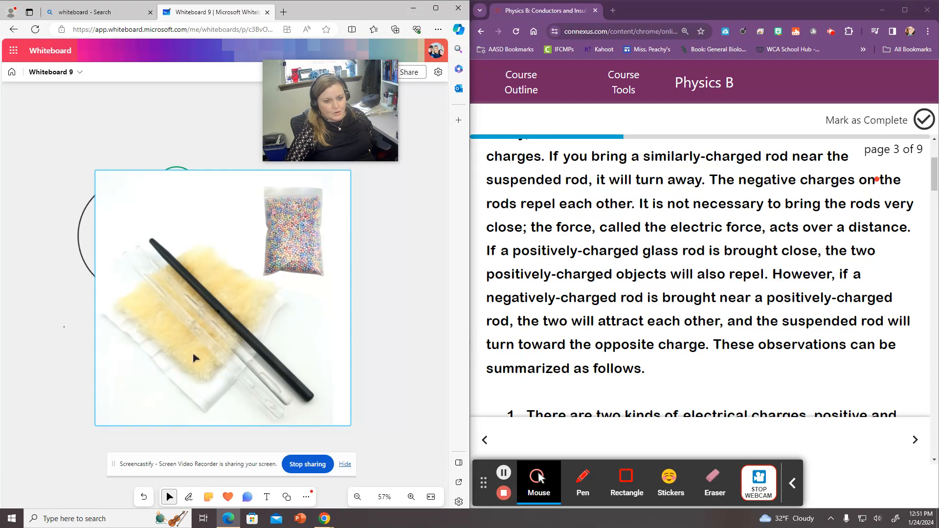
{"action": "mouse_move", "coordinate": [195, 345]}
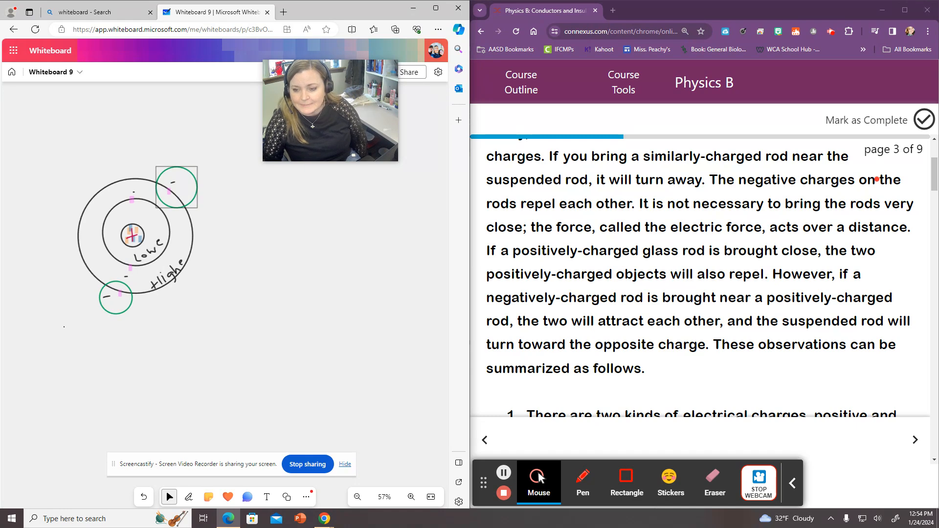
Scroll the lesson down to the paragraph on charging an electroscope by conduction
{"action": "scroll", "scroll_direction": "down", "scroll_amount": 3}
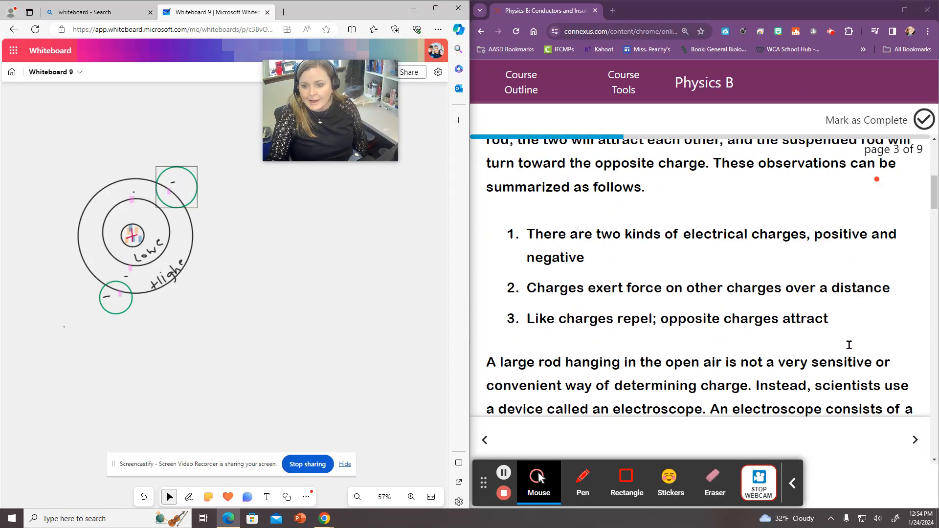
{"action": "scroll", "scroll_direction": "down", "scroll_amount": 3}
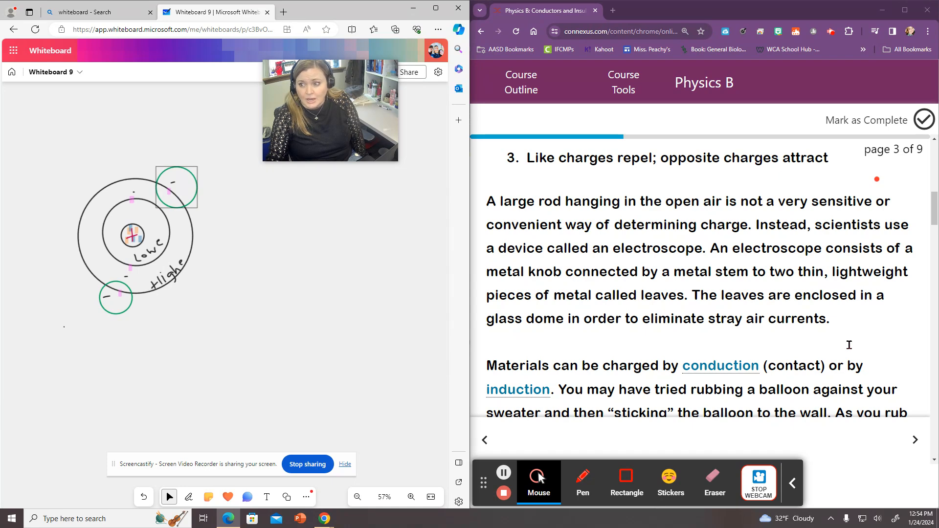
{"action": "scroll", "scroll_direction": "down", "scroll_amount": 3}
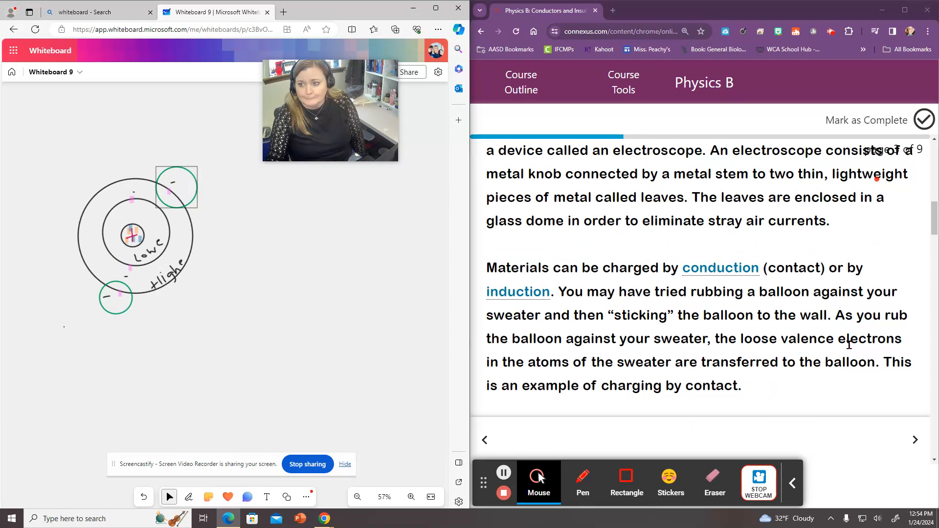
{"action": "scroll", "scroll_direction": "down", "scroll_amount": 3}
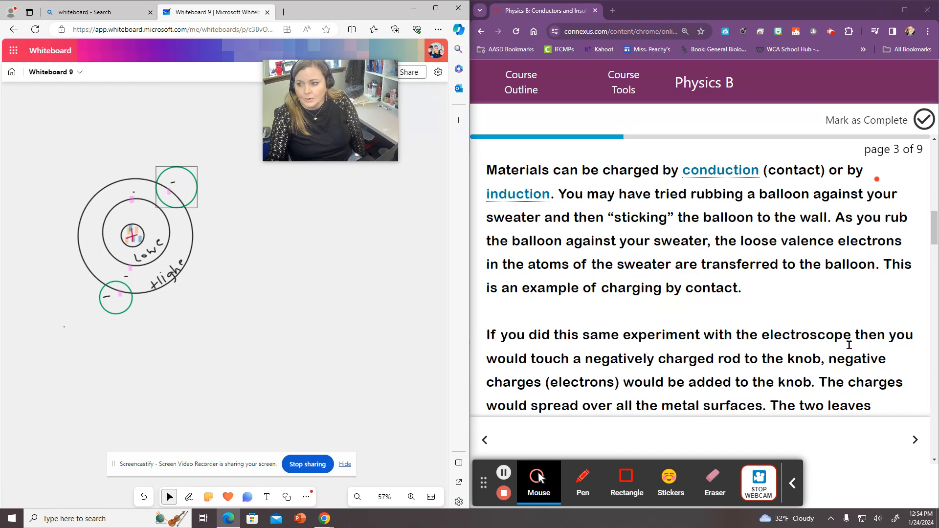
{"action": "scroll", "scroll_direction": "down", "scroll_amount": 3}
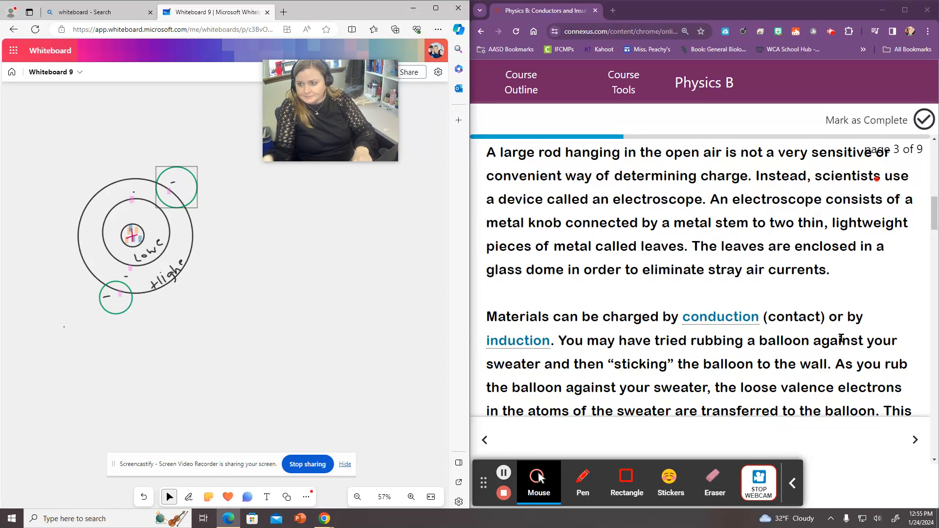
{"action": "scroll", "scroll_direction": "down", "scroll_amount": 3}
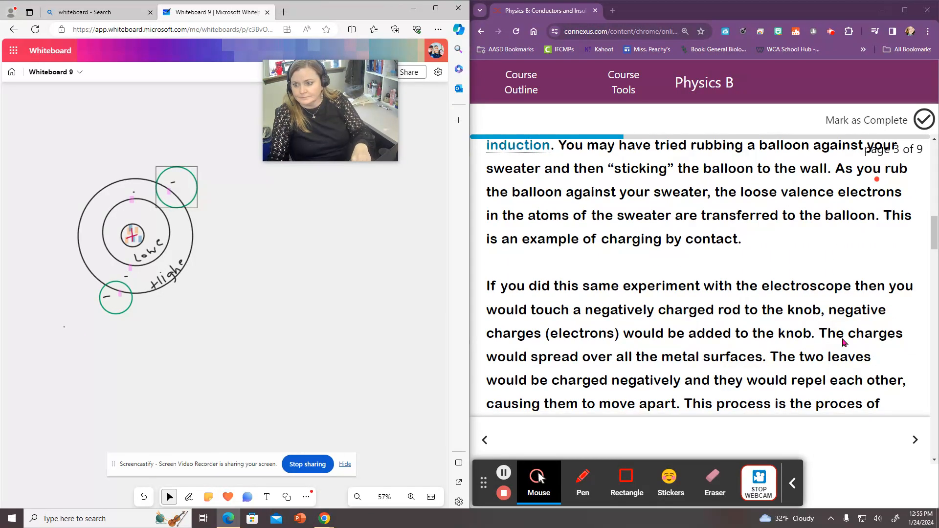
{"action": "scroll", "scroll_direction": "down", "scroll_amount": 3}
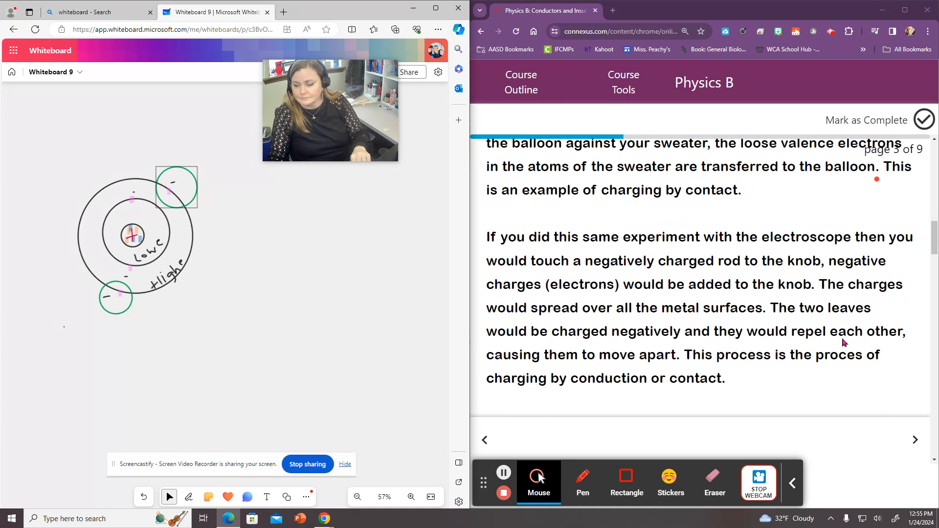
Scroll the lesson to the electroscope image beside a positively charged rod
{"action": "scroll", "scroll_direction": "down", "scroll_amount": 3}
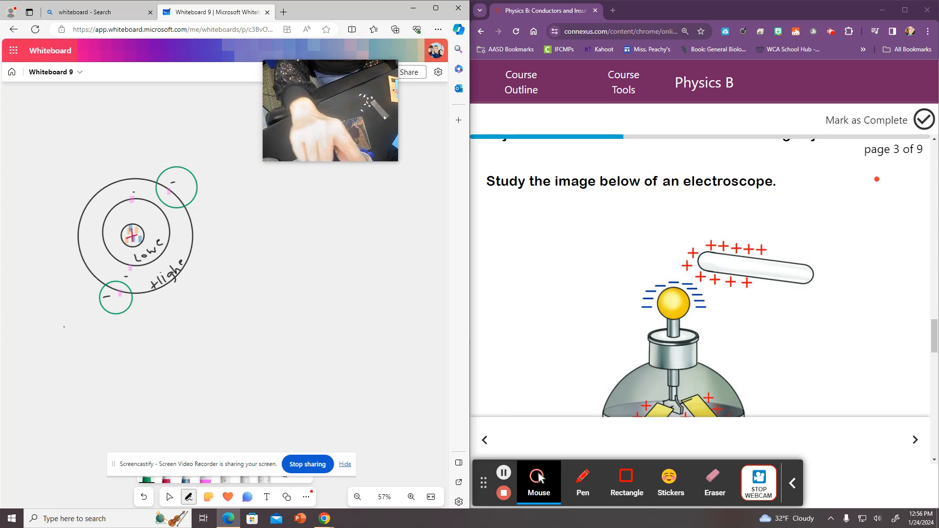
Draw a green tape-strip rectangle with a plus sign right of the atom diagram
{"action": "left_click_drag", "start_coordinate": [278, 192], "coordinate": [332, 299]}
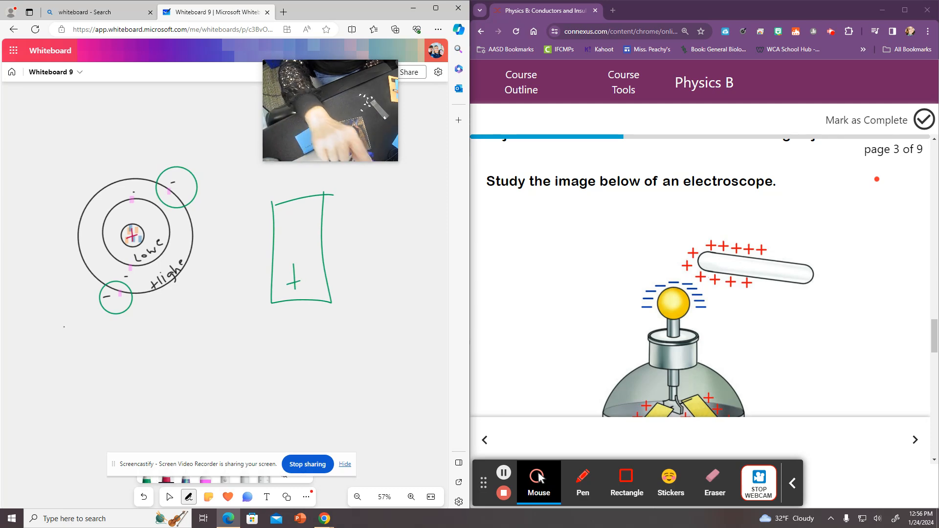
{"action": "left_click_drag", "start_coordinate": [208, 373], "coordinate": [430, 356]}
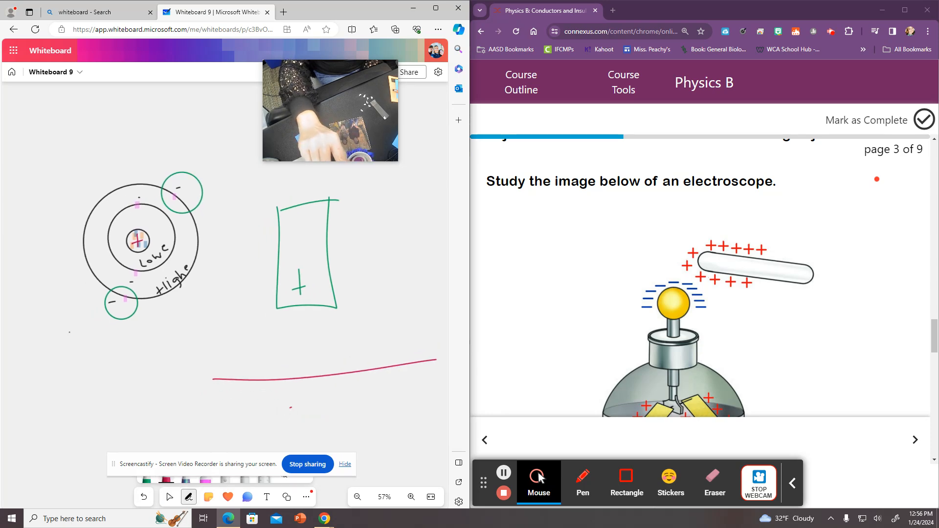
Draw five small red scrap shapes of differing outlines beneath the red line
{"action": "left_click_drag", "start_coordinate": [227, 413], "coordinate": [299, 419]}
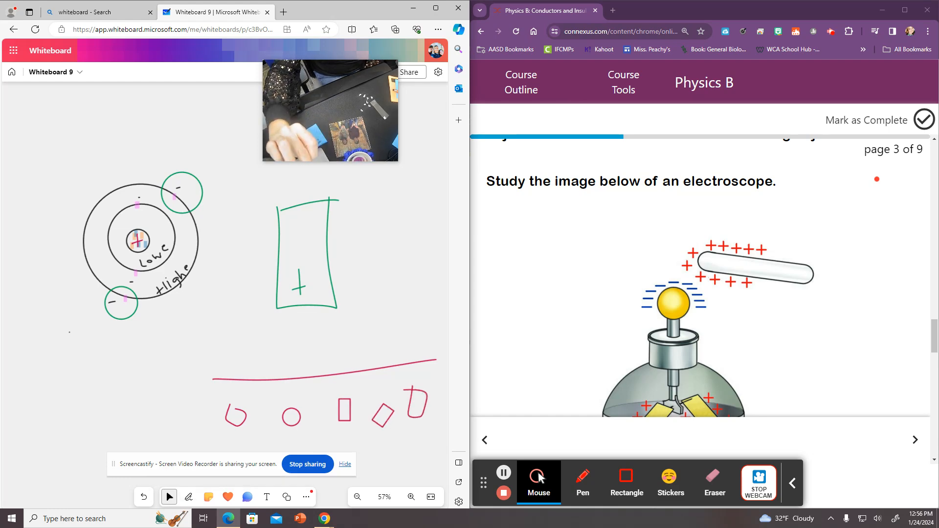
Zoom in on the red scrap shapes and switch back to the pen
{"action": "left_click", "coordinate": [411, 497]}
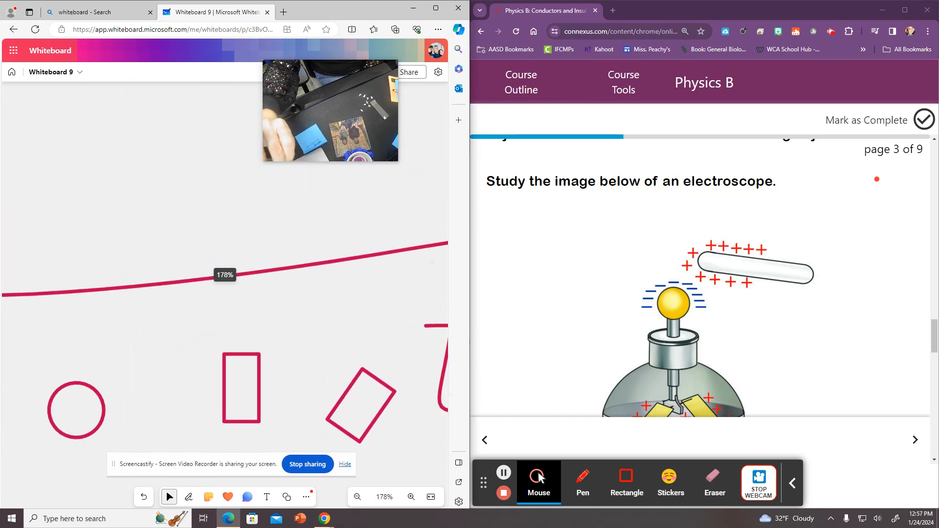
{"action": "left_click", "coordinate": [358, 497]}
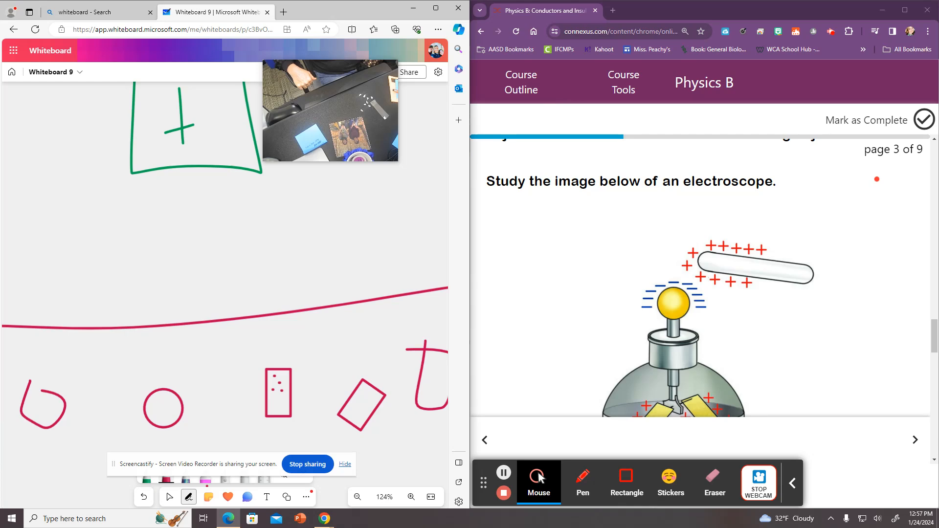
Page through the Practice and semiconductor pages to the page 7 Check-In on silicon
{"action": "scroll", "scroll_direction": "down", "scroll_amount": 3}
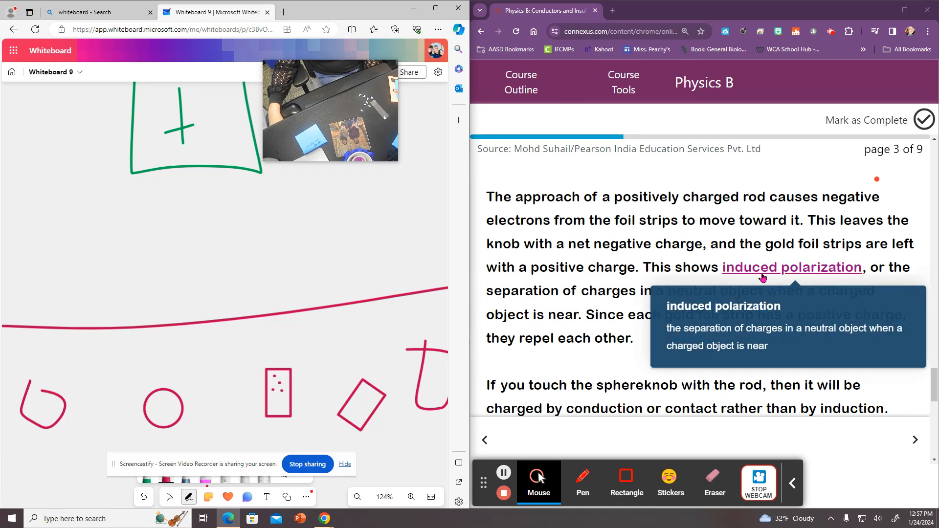
{"action": "mouse_move", "coordinate": [879, 349]}
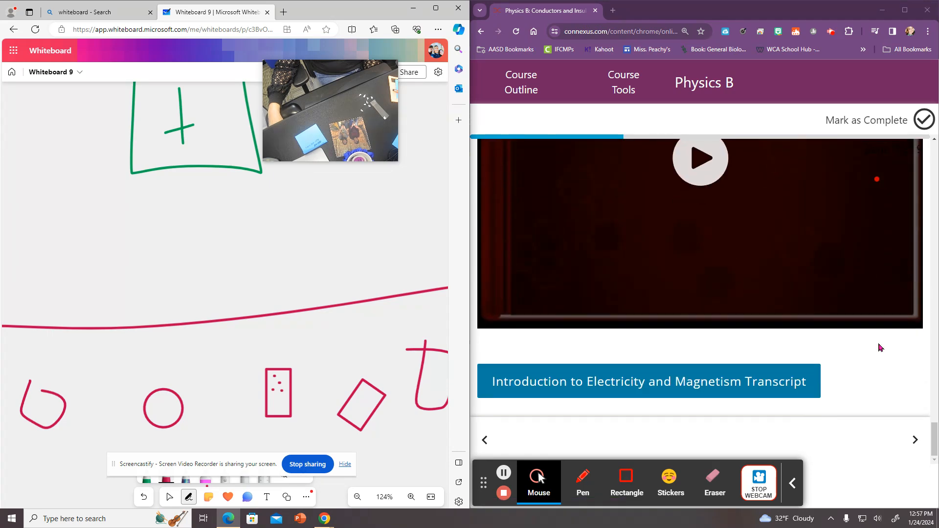
{"action": "left_click", "coordinate": [915, 440]}
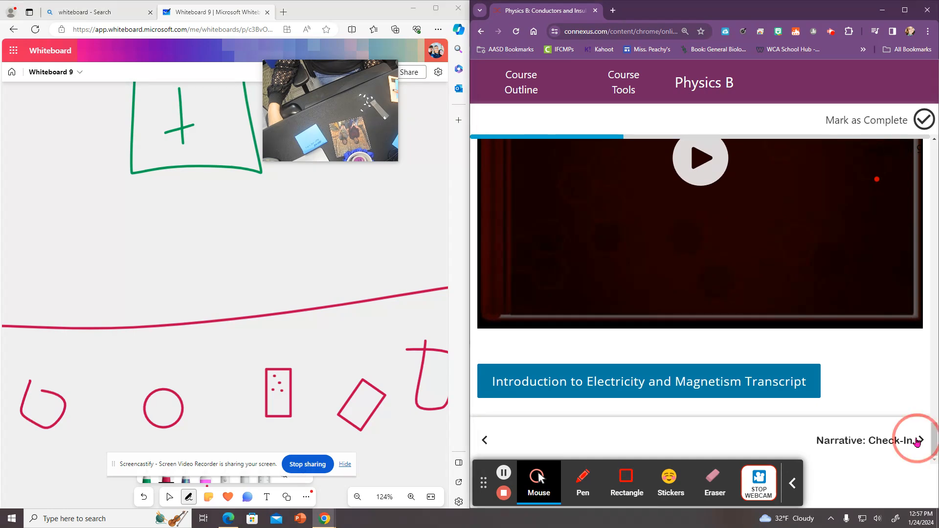
{"action": "left_click", "coordinate": [916, 440]}
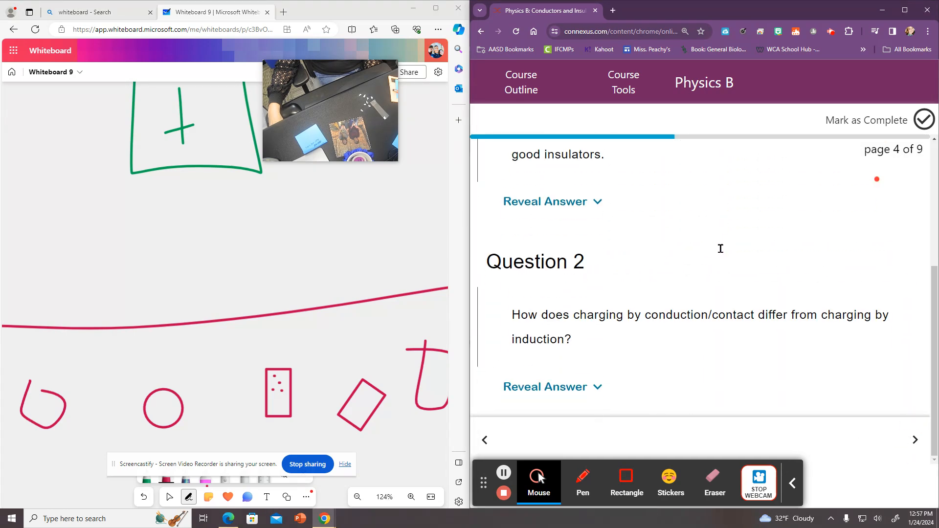
{"action": "left_click", "coordinate": [916, 439]}
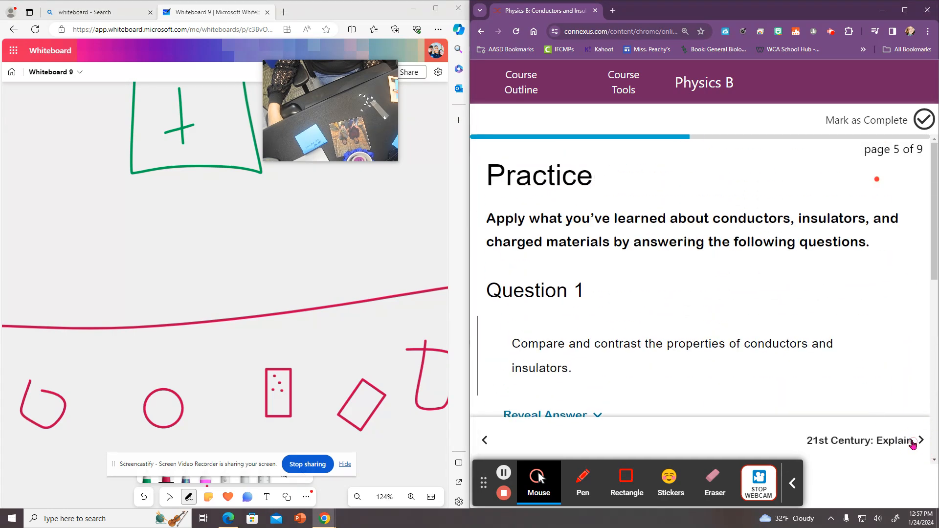
{"action": "left_click", "coordinate": [922, 439]}
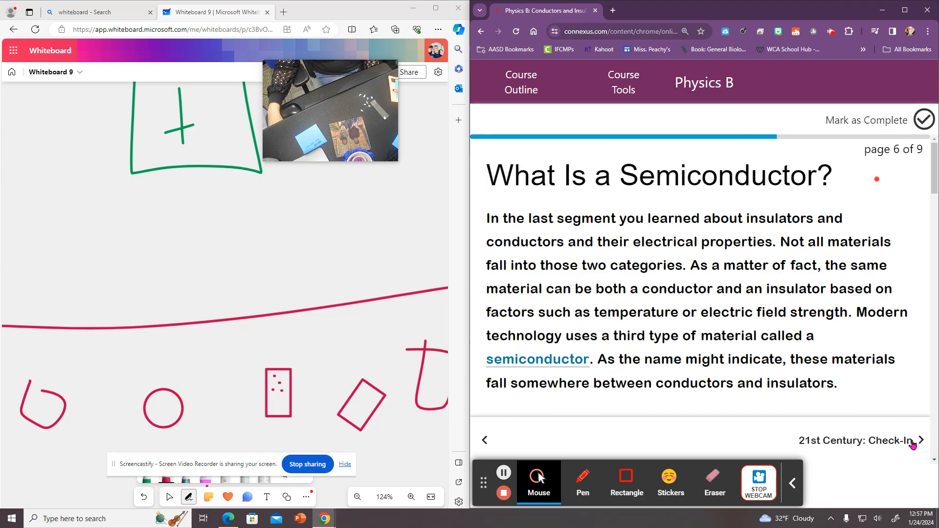
{"action": "scroll", "scroll_direction": "down", "scroll_amount": 3}
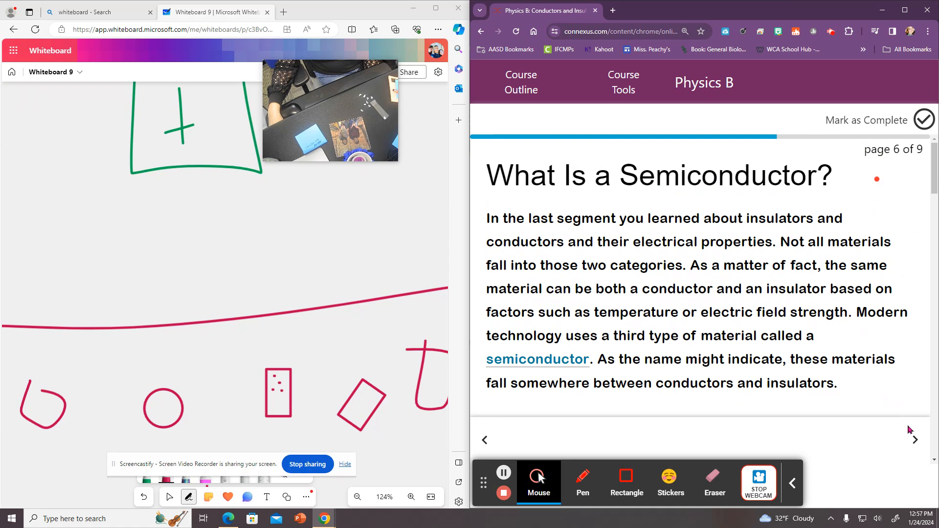
{"action": "left_click", "coordinate": [917, 440]}
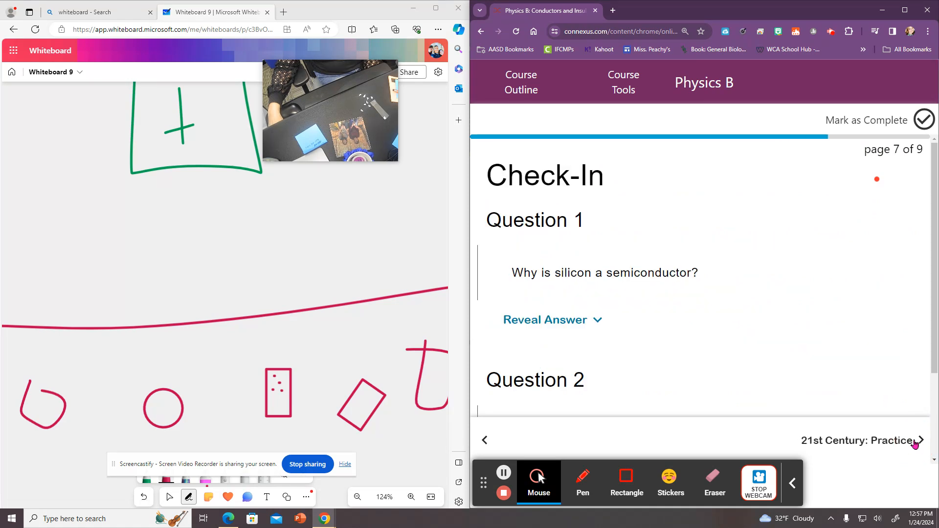